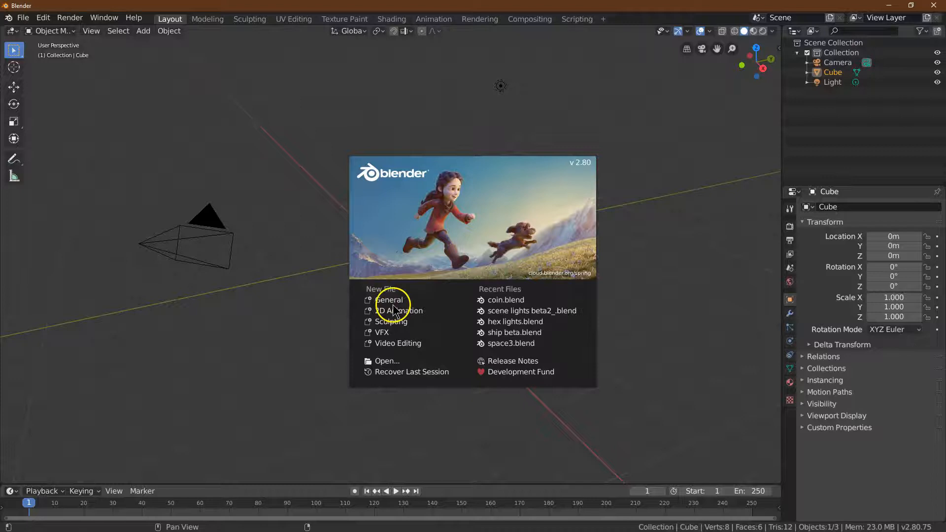
Start a new General scene and hide the camera from the viewport.
{"action": "left_click", "coordinate": [390, 300]}
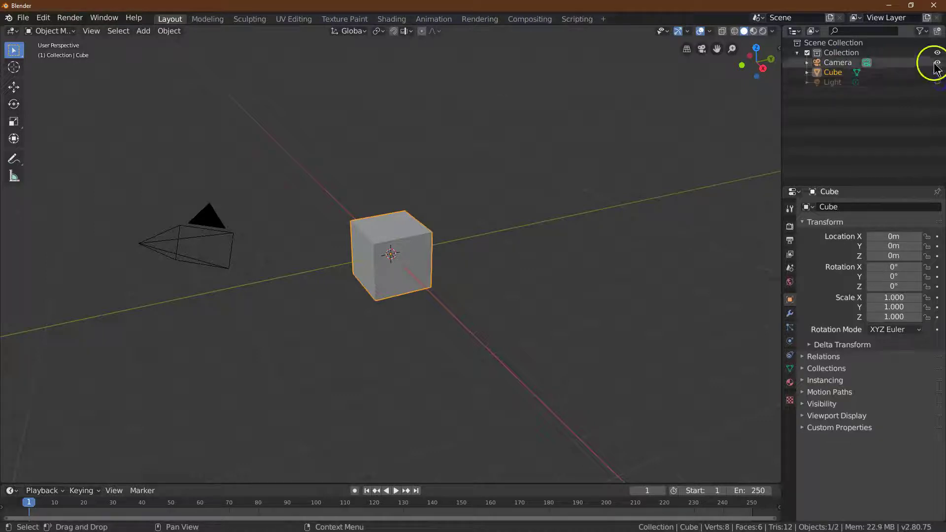
{"action": "left_click", "coordinate": [935, 62]}
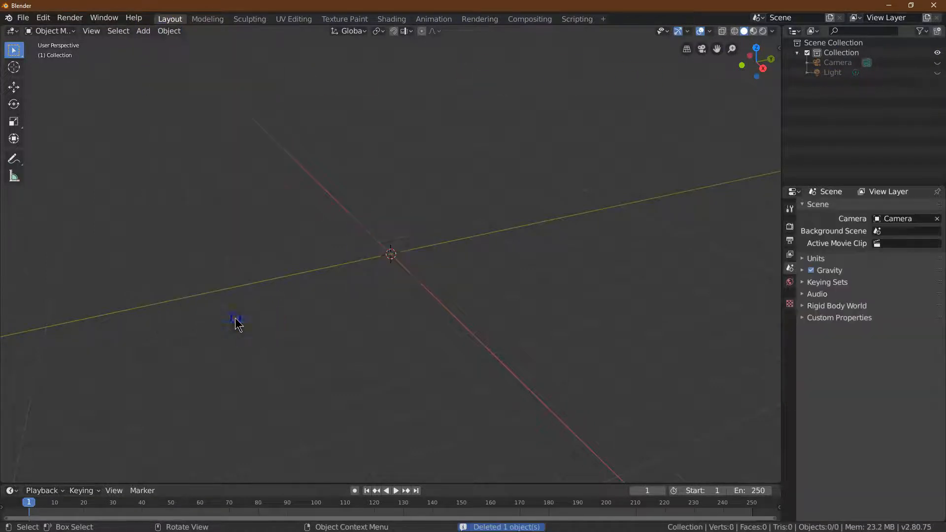
{"action": "left_click", "coordinate": [143, 31]}
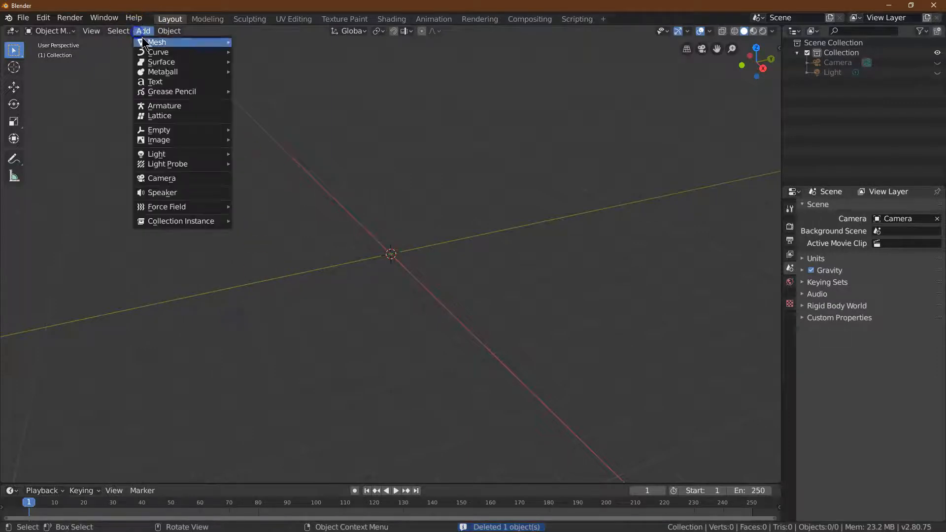
Add a 64-vertex circle mesh at the scene centre.
{"action": "left_click", "coordinate": [156, 42]}
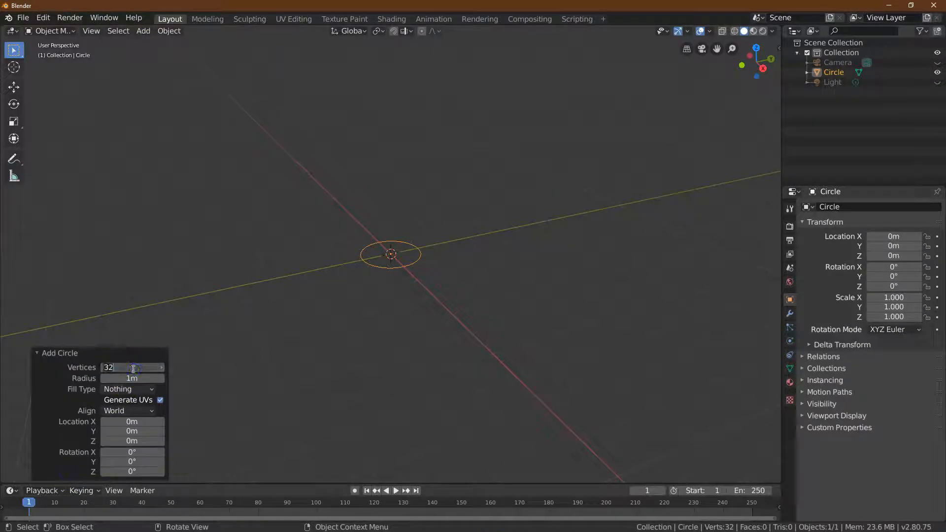
{"action": "type", "text": "64"}
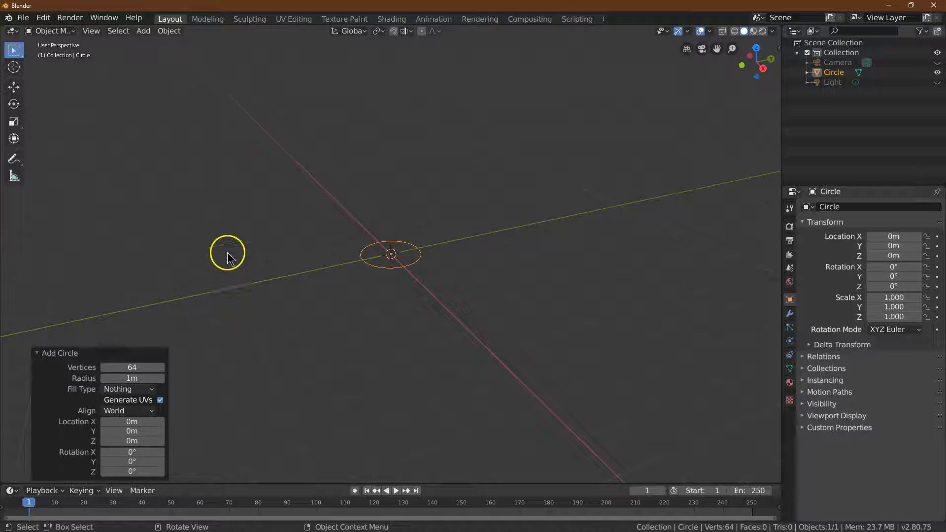
{"action": "mouse_move", "coordinate": [68, 37]}
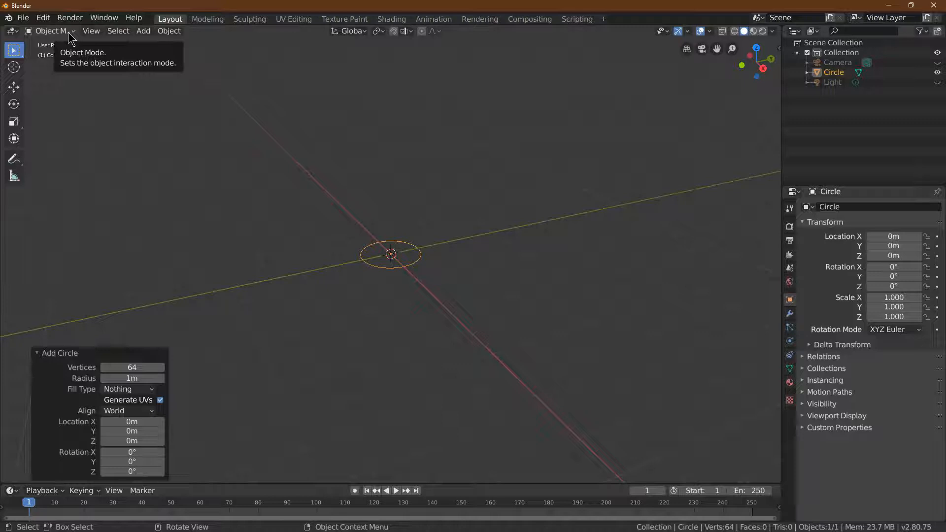
In Edit Mode, fill the circle with a face and extrude it 0.5 m upward.
{"action": "key", "text": "Tab"}
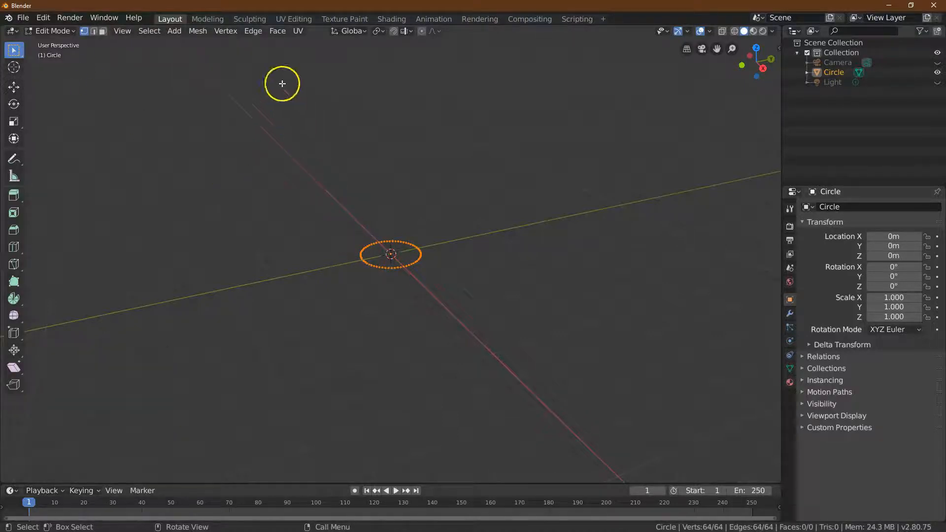
{"action": "left_click", "coordinate": [225, 30]}
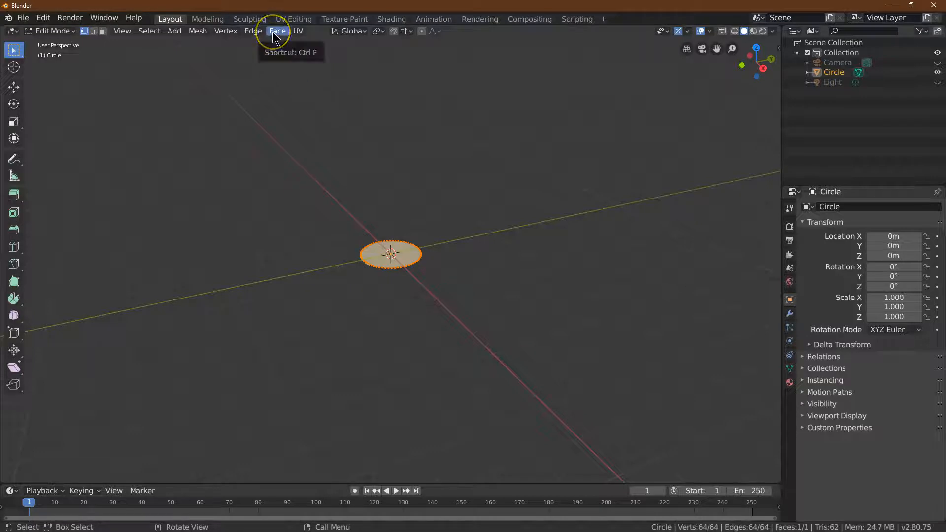
{"action": "left_click", "coordinate": [277, 31]}
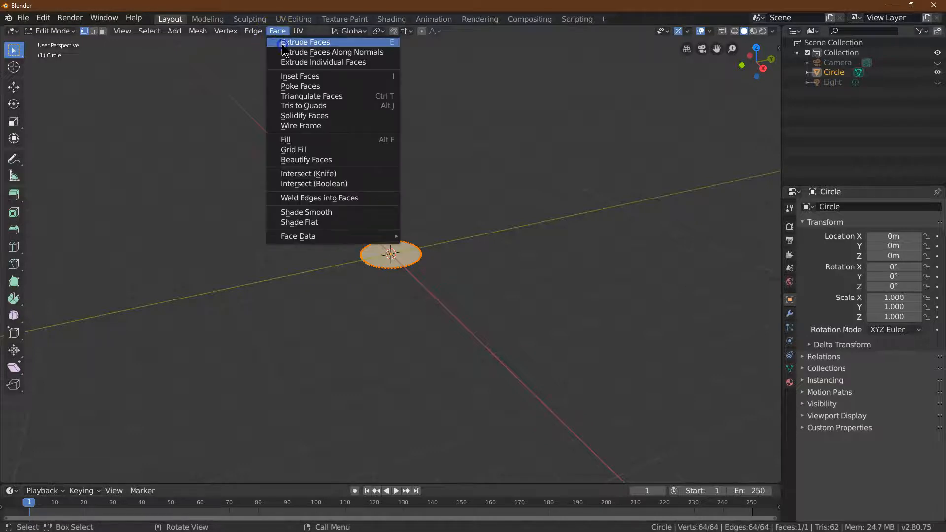
{"action": "left_click", "coordinate": [306, 42]}
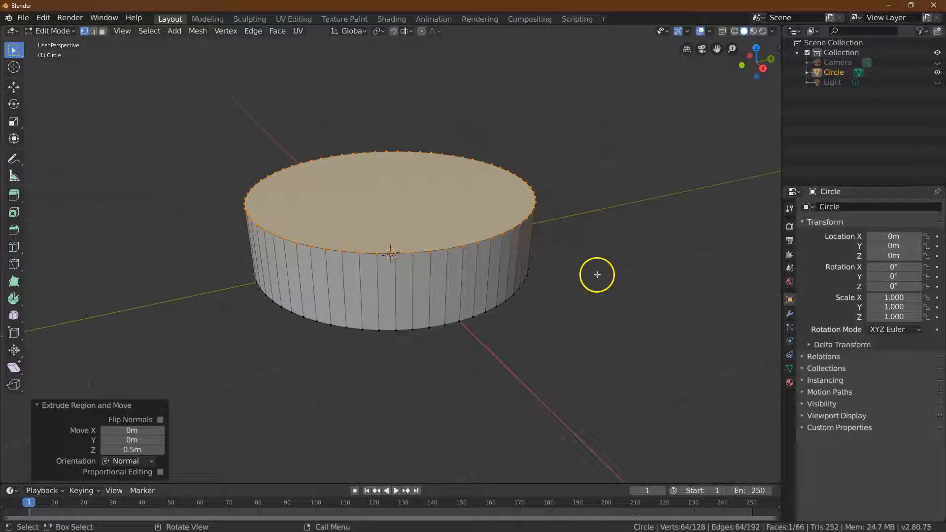
{"action": "mouse_move", "coordinate": [297, 272]}
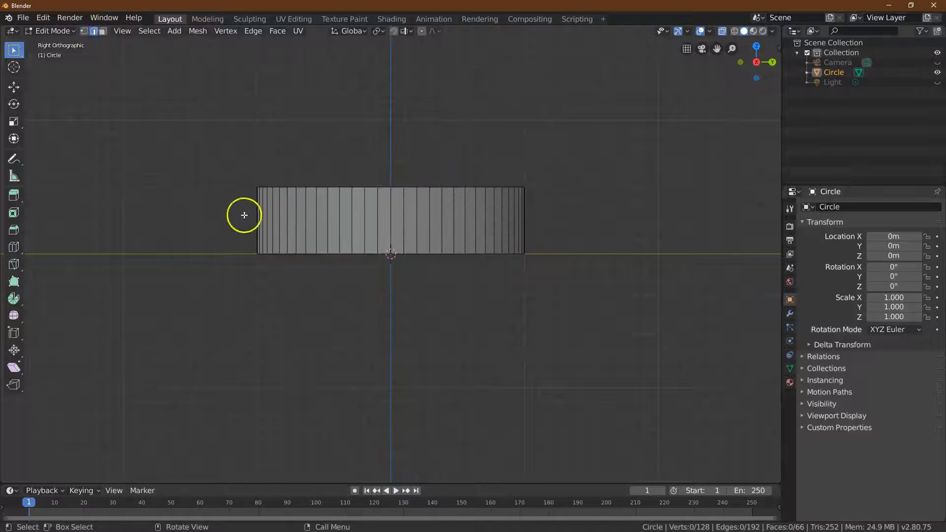
Bevel the disc's vertical side edges with a 0.02 m width.
{"action": "key", "text": "a"}
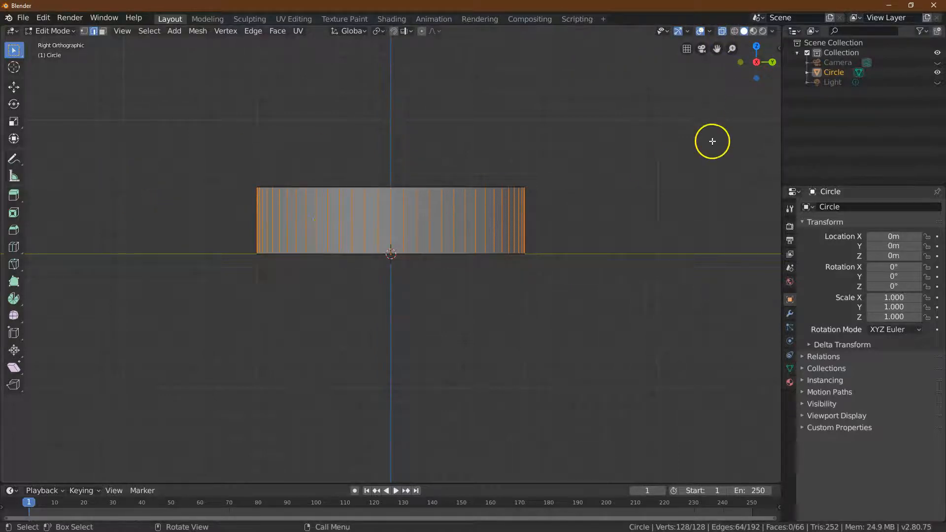
{"action": "left_click", "coordinate": [252, 31]}
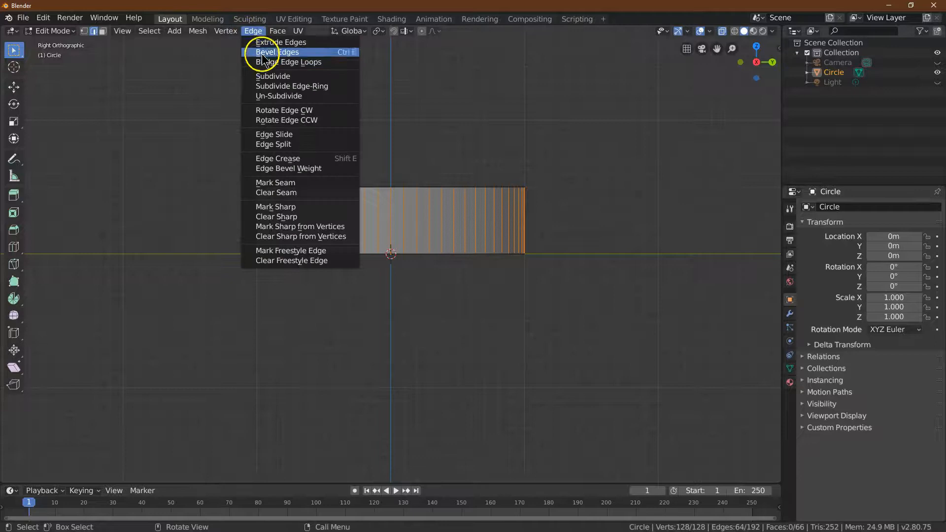
{"action": "left_click", "coordinate": [276, 52]}
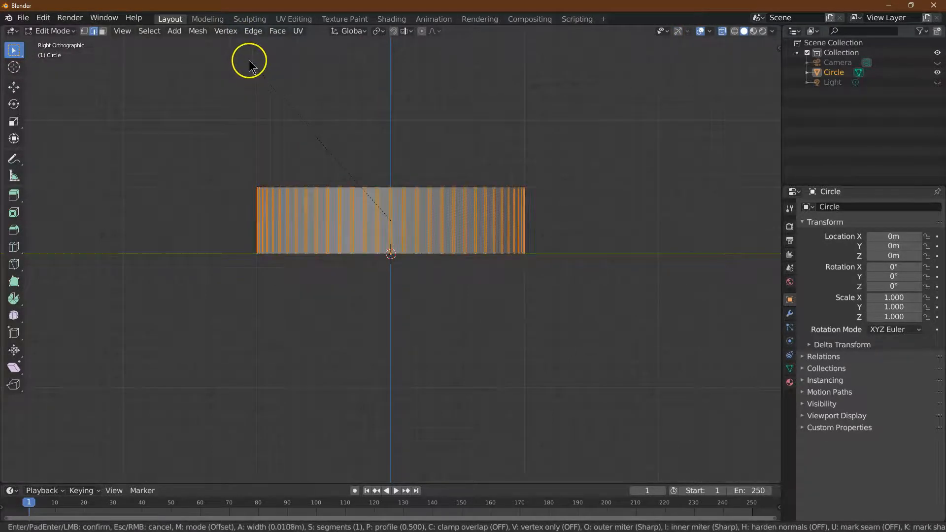
{"action": "left_click", "coordinate": [392, 224]}
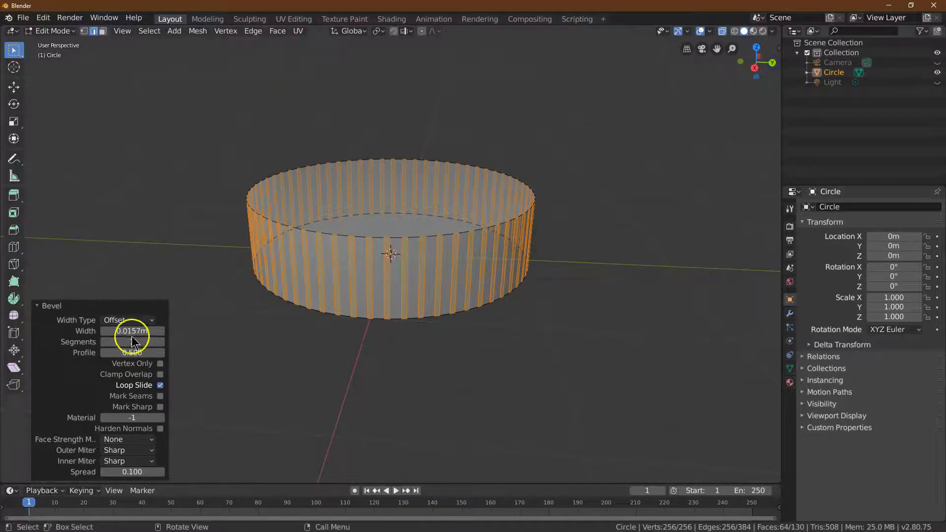
{"action": "left_click", "coordinate": [132, 331]}
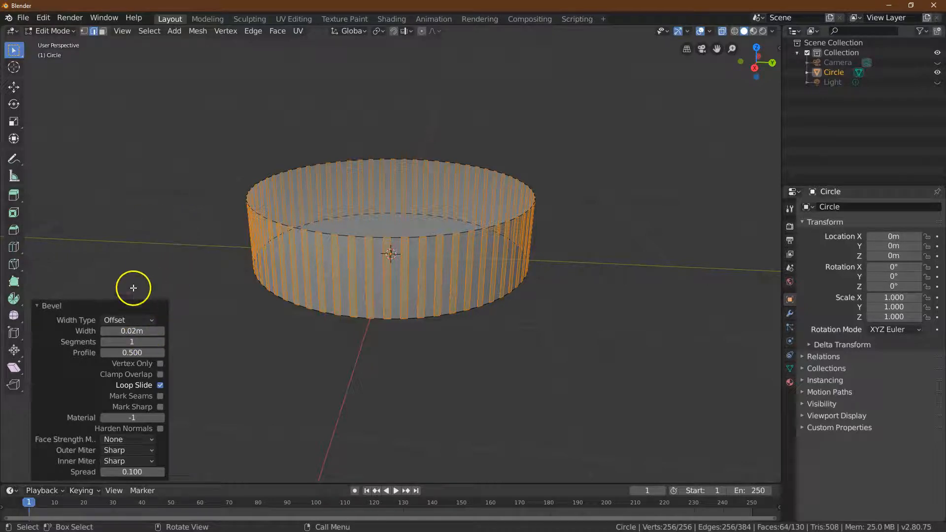
{"action": "mouse_move", "coordinate": [371, 259]}
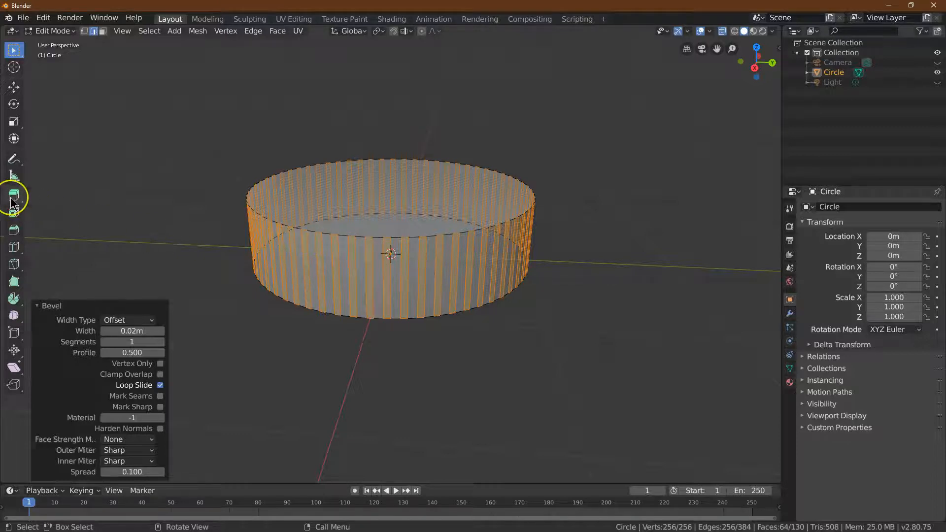
Extrude the side faces individually inward about 0.05 m, then deselect everything.
{"action": "left_click", "coordinate": [13, 195]}
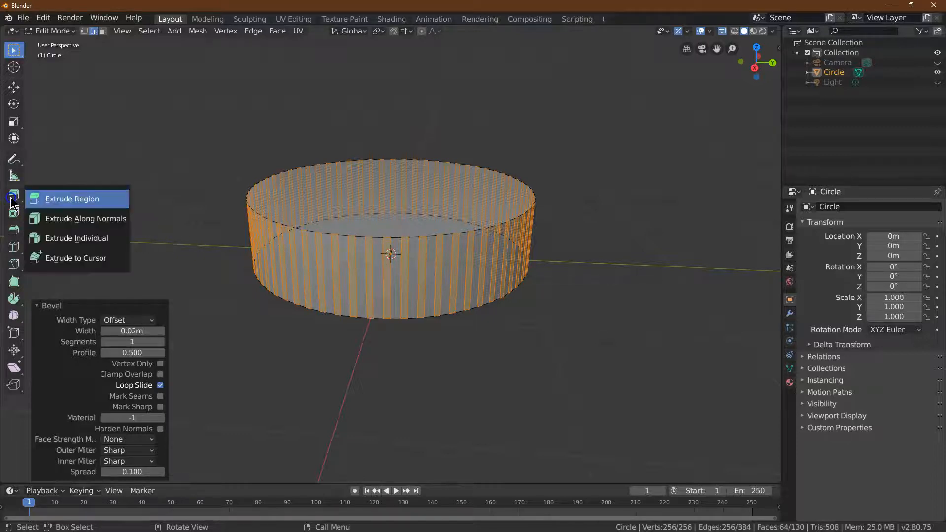
{"action": "mouse_move", "coordinate": [76, 243]}
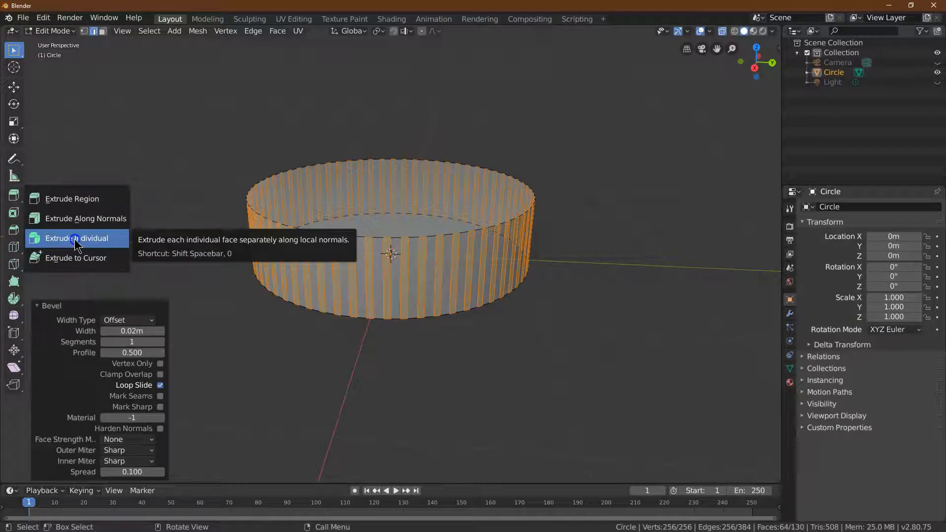
{"action": "left_click", "coordinate": [77, 238]}
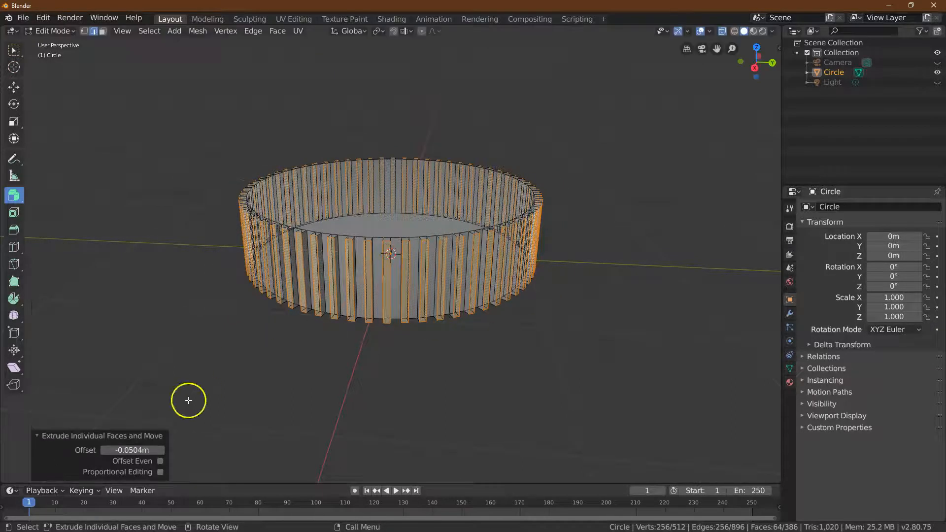
{"action": "left_click", "coordinate": [132, 450]}
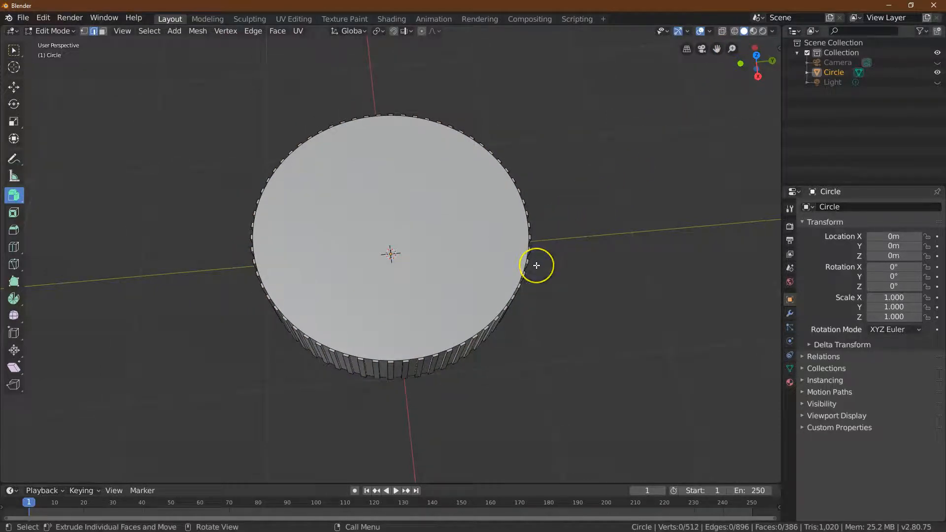
{"action": "mouse_move", "coordinate": [479, 228]}
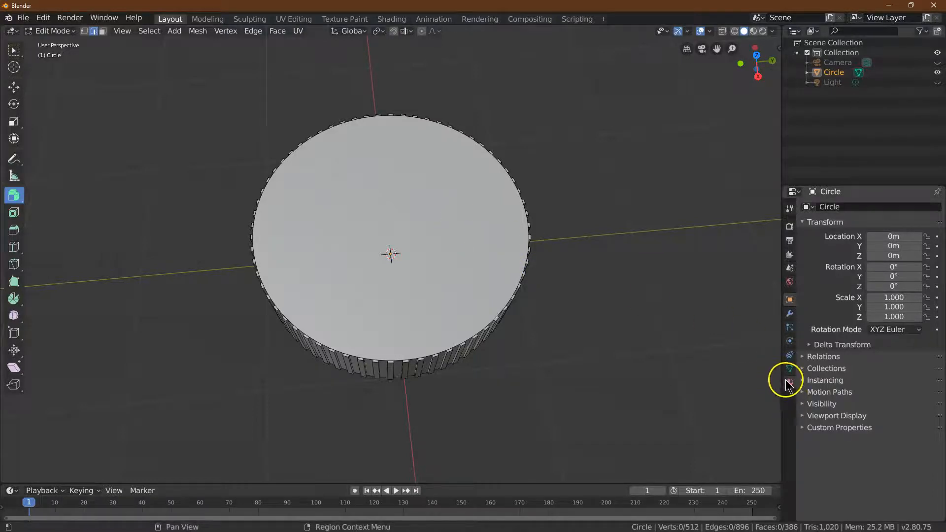
Back in Object Mode, create a new material with base colour ABA9AB.
{"action": "left_click", "coordinate": [52, 31]}
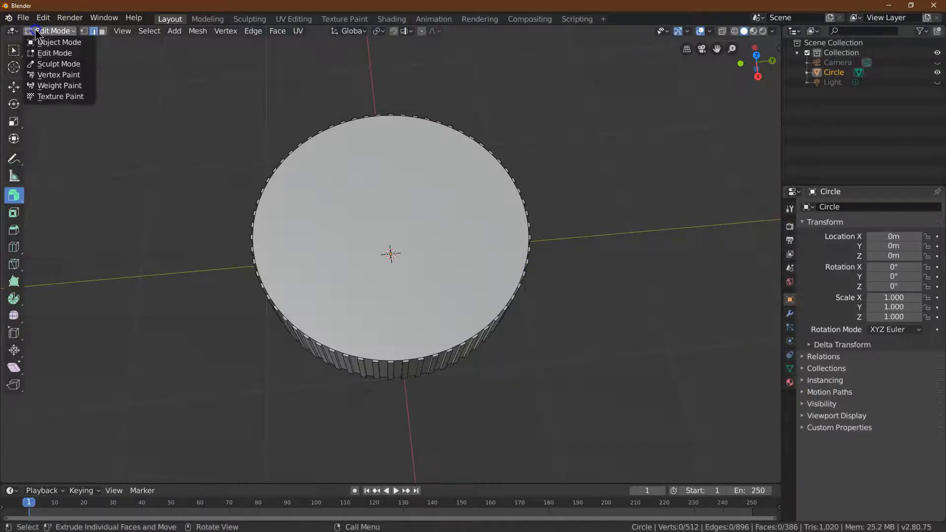
{"action": "left_click", "coordinate": [60, 42]}
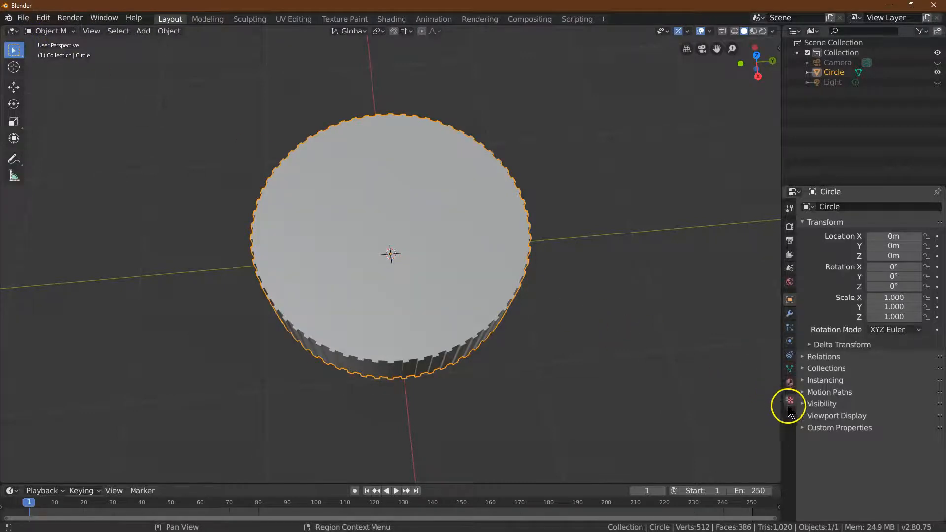
{"action": "left_click", "coordinate": [789, 384]}
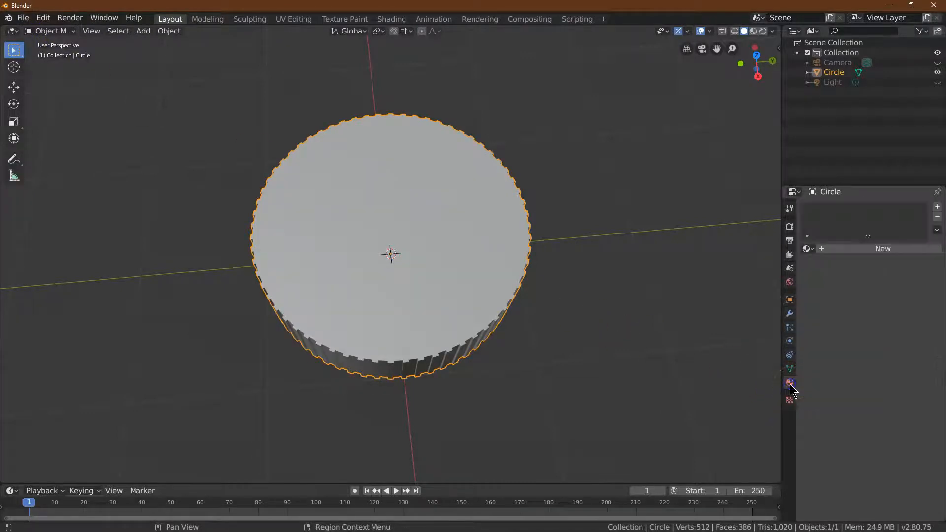
{"action": "left_click", "coordinate": [882, 248]}
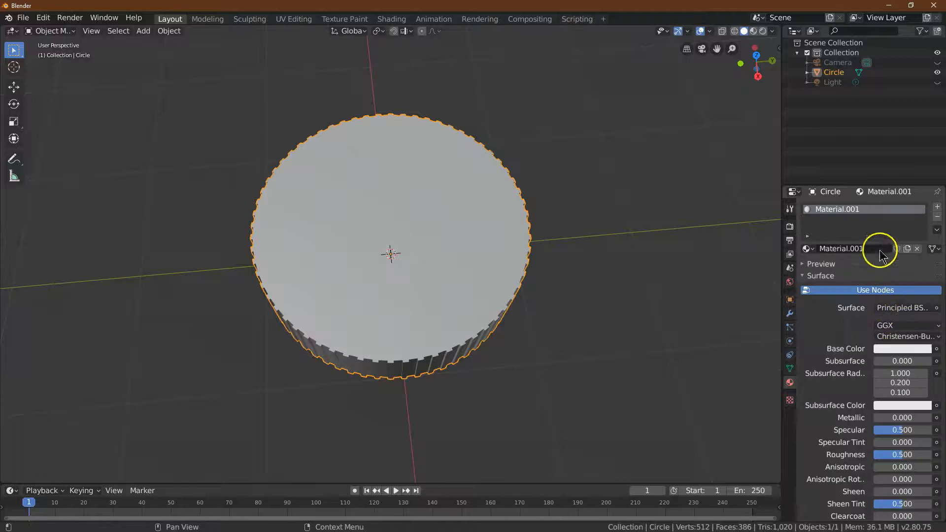
{"action": "mouse_move", "coordinate": [903, 348]}
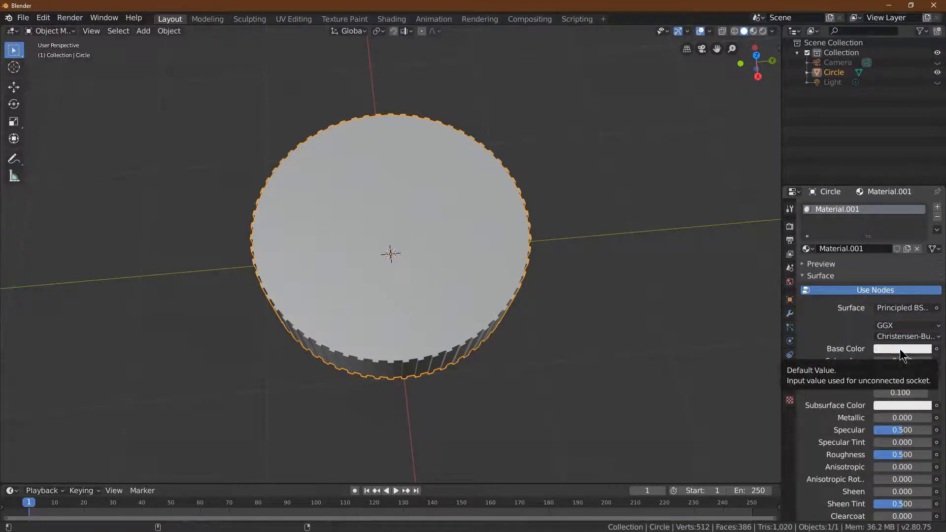
{"action": "left_click", "coordinate": [903, 349]}
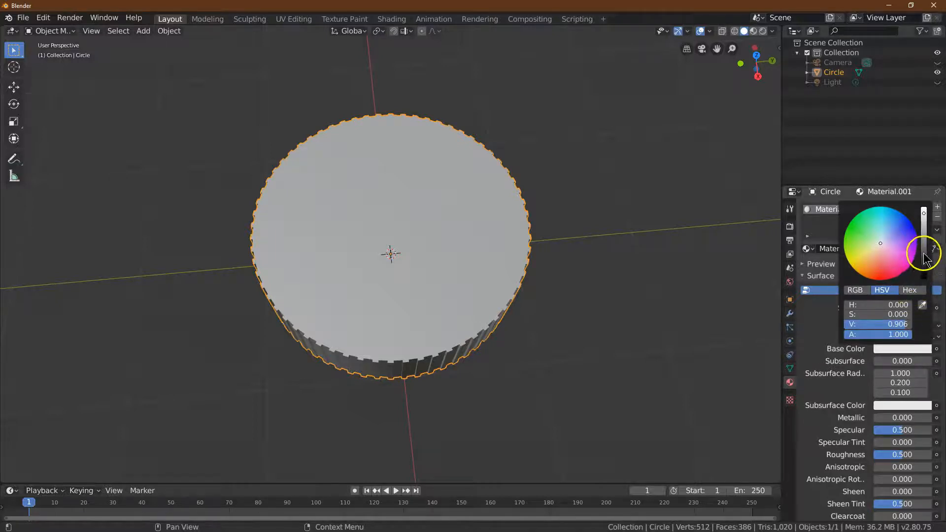
{"action": "left_click", "coordinate": [911, 291]}
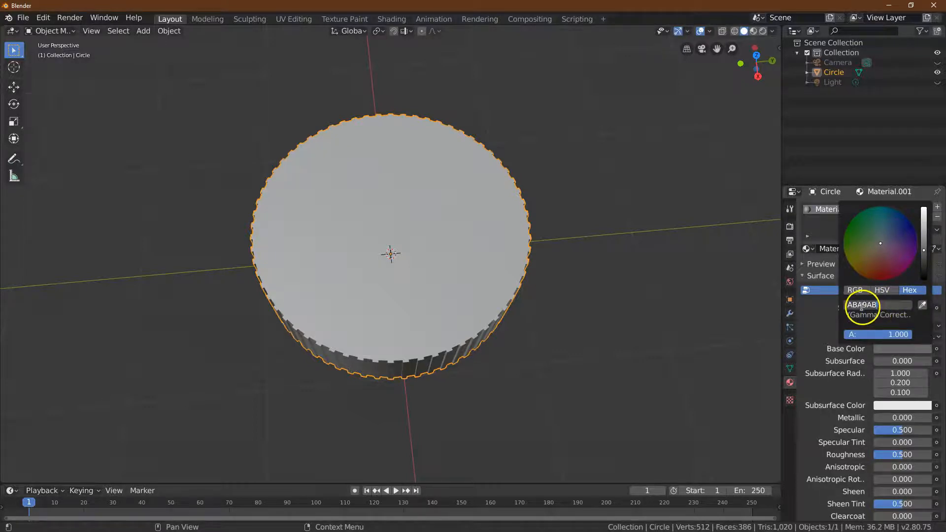
{"action": "left_click", "coordinate": [880, 305]}
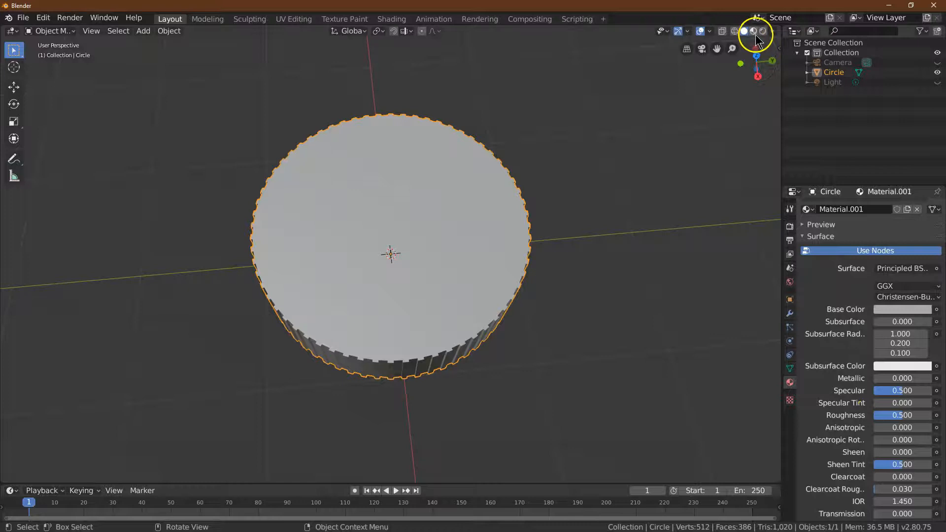
Switch to Material Preview shading and set Metallic 0.9 and Roughness 0.2.
{"action": "left_click", "coordinate": [753, 31]}
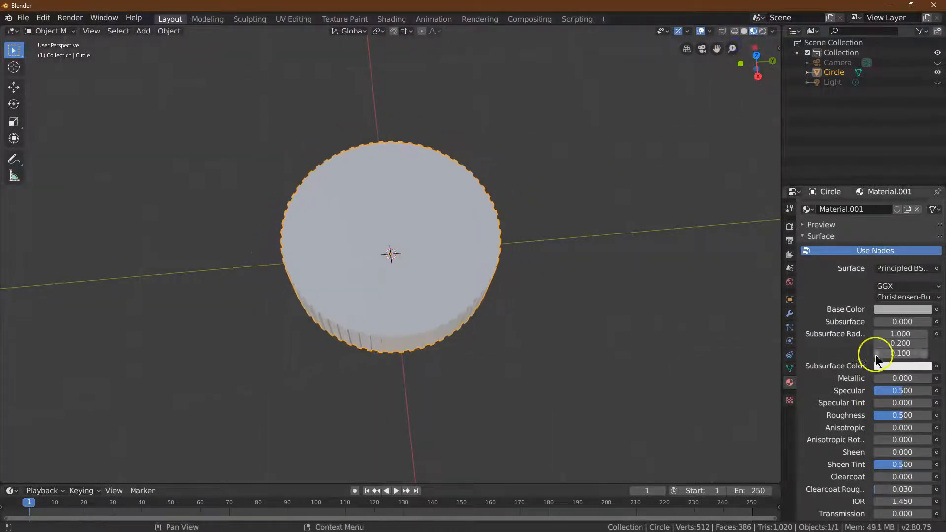
{"action": "left_click", "coordinate": [903, 378]}
{"action": "type", "text": "0.90"}
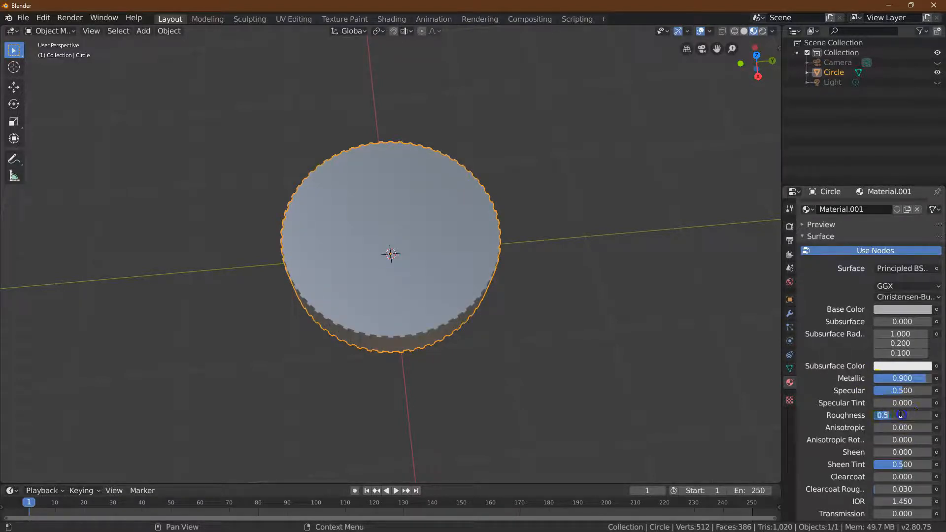
{"action": "type", "text": "0.2"}
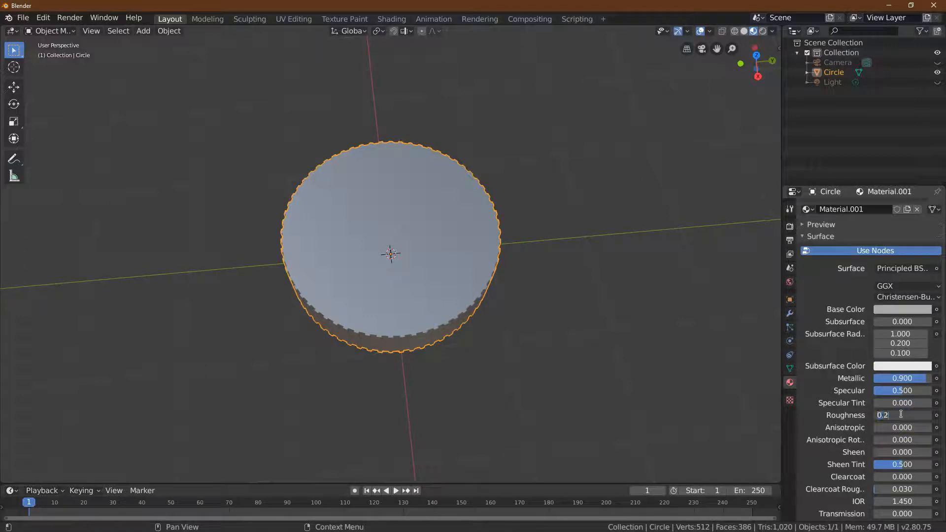
{"action": "key", "text": "Return"}
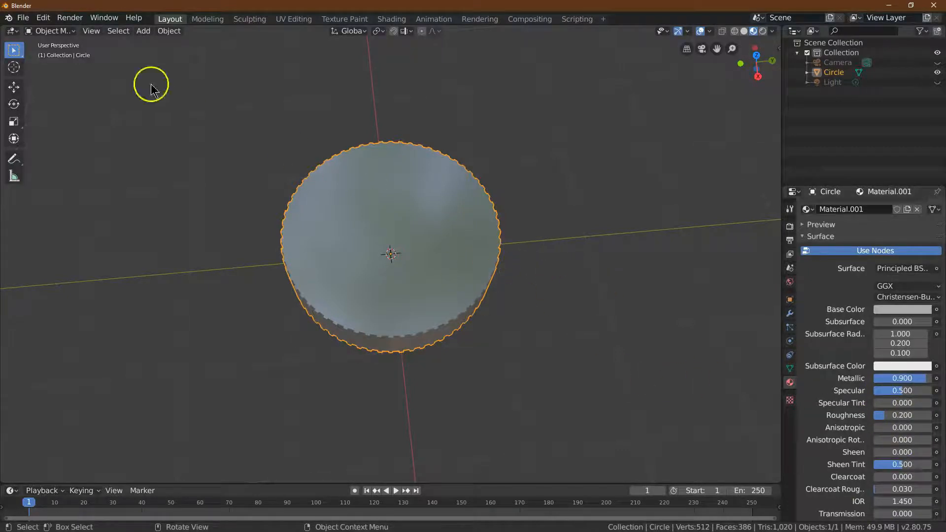
{"action": "key", "text": "Tab"}
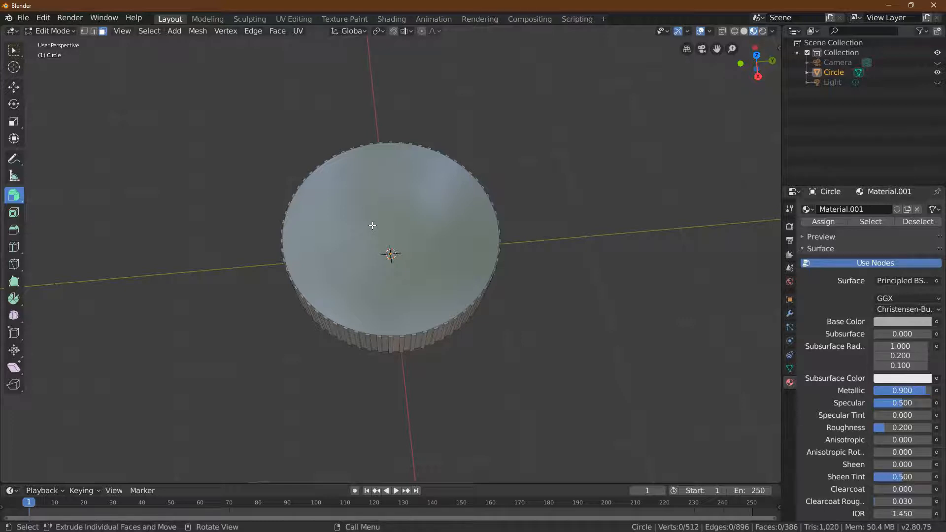
{"action": "mouse_move", "coordinate": [373, 226]}
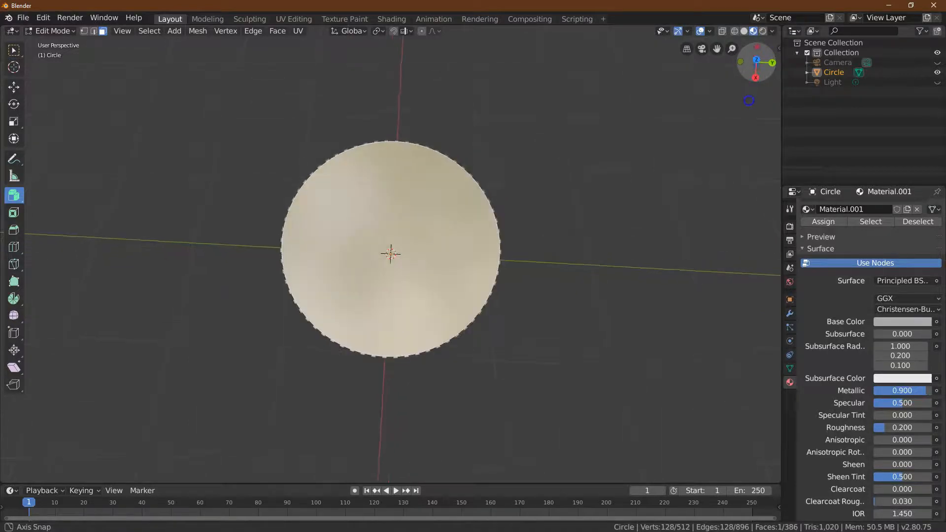
Unwrap the selected top face from the UV menu.
{"action": "left_click", "coordinate": [297, 31]}
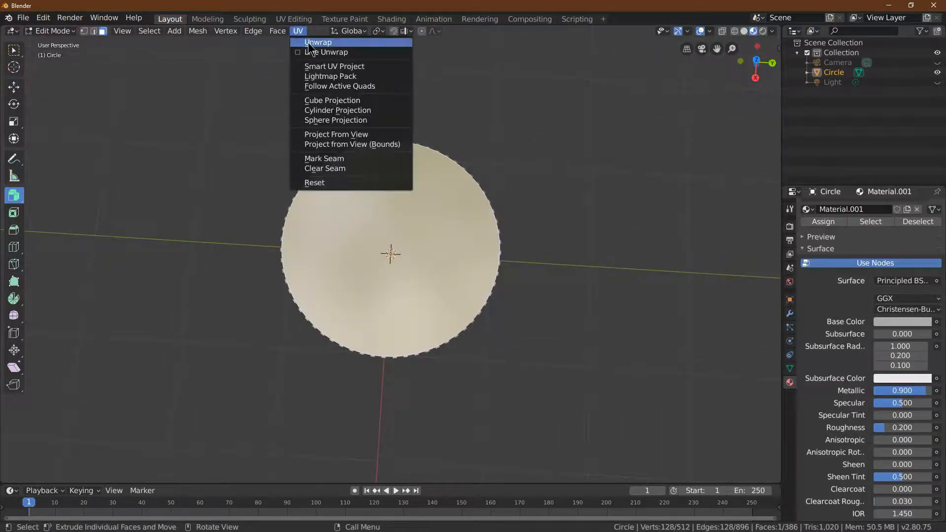
{"action": "left_click", "coordinate": [318, 42]}
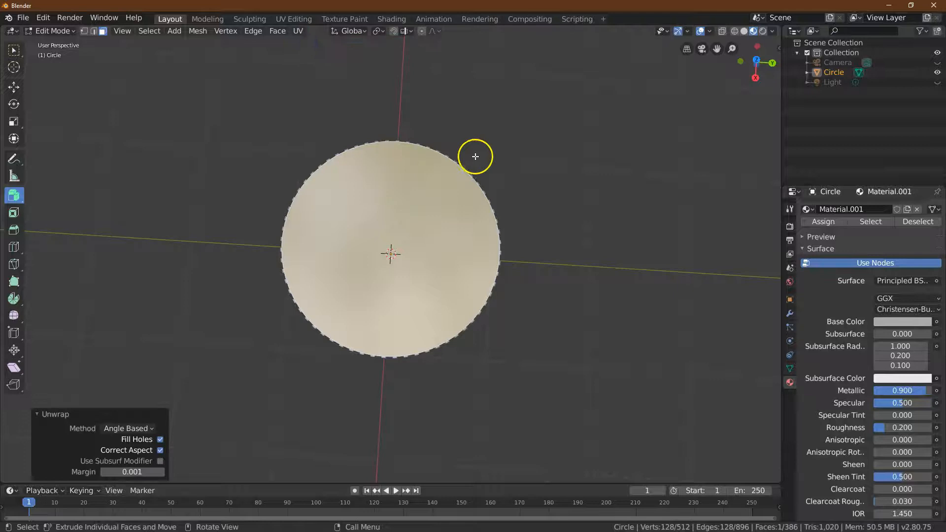
{"action": "mouse_move", "coordinate": [441, 241]}
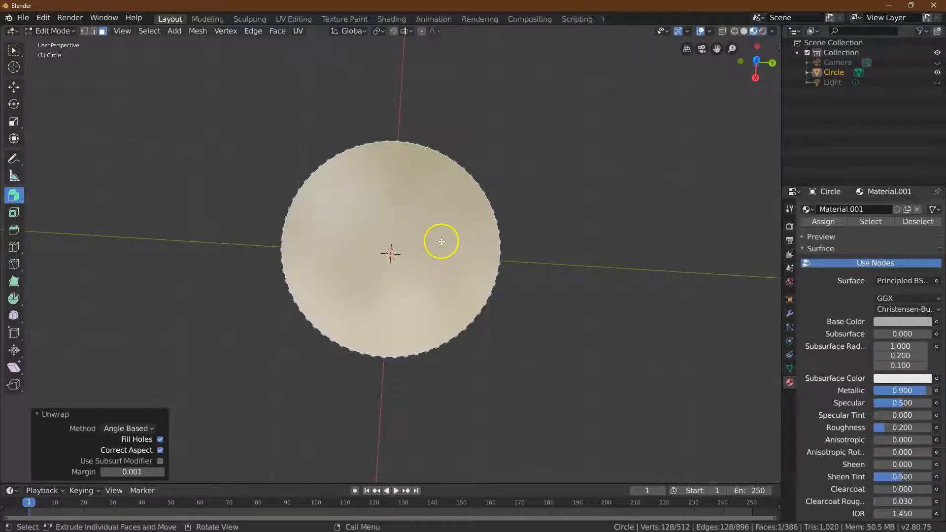
{"action": "mouse_move", "coordinate": [738, 347]}
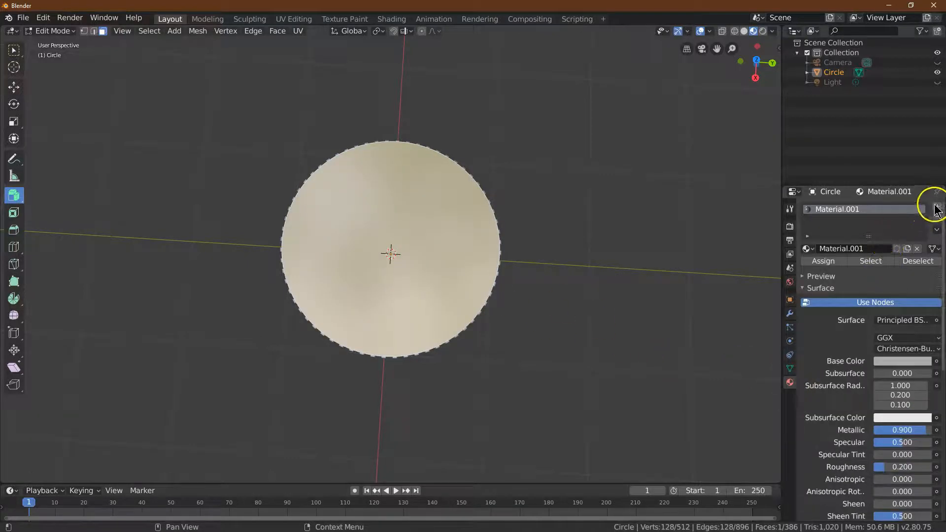
Add a second material slot using an Image Texture for Base Color, and open the image browser.
{"action": "left_click", "coordinate": [937, 207]}
{"action": "type", "text": "face"}
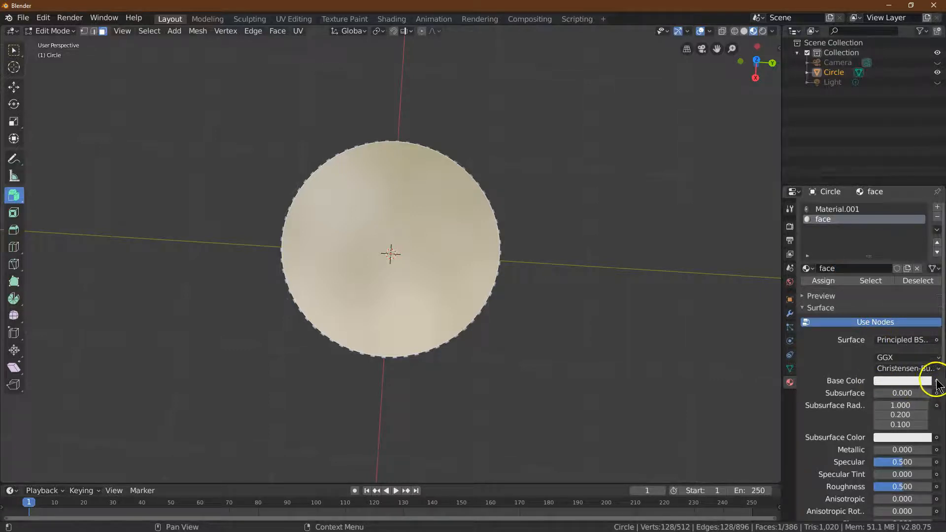
{"action": "left_click", "coordinate": [936, 381]}
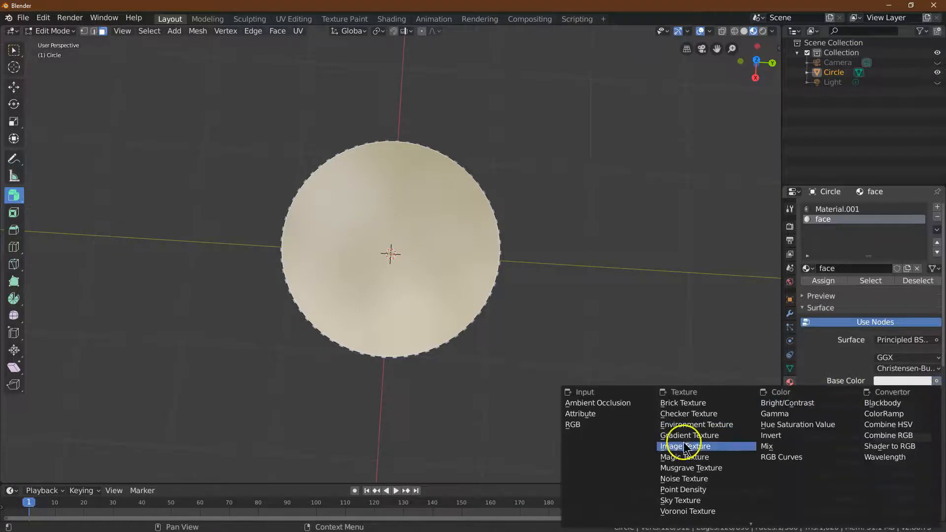
{"action": "left_click", "coordinate": [683, 446]}
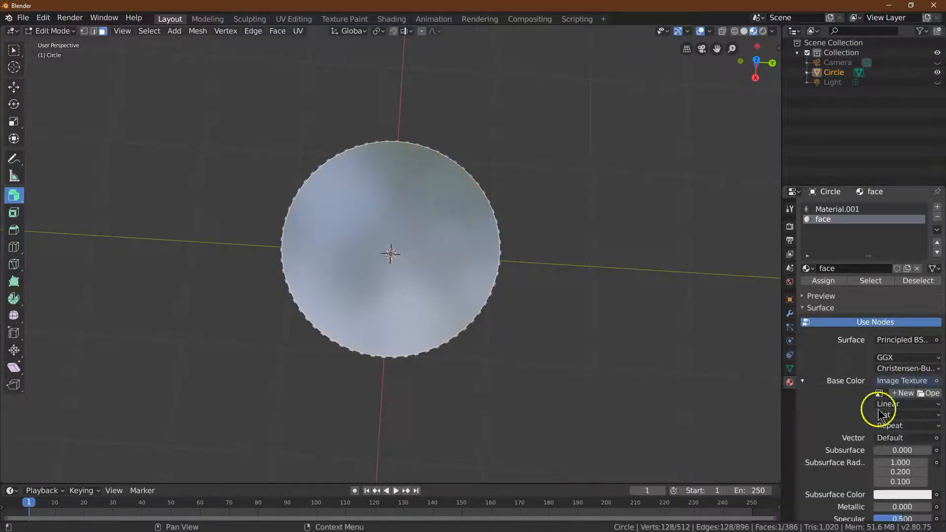
{"action": "left_click", "coordinate": [931, 393]}
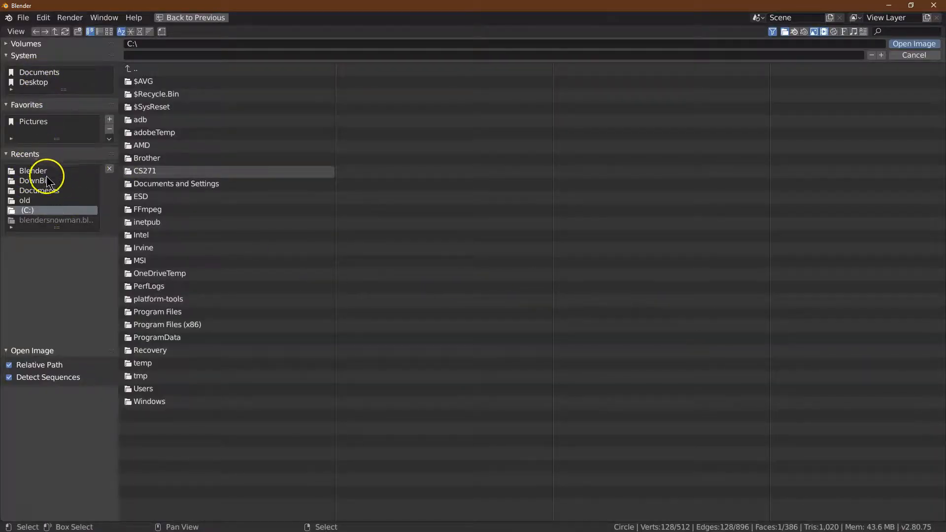
Load US_Half_Face.png from the DownBin folder as the texture image.
{"action": "left_click", "coordinate": [34, 180]}
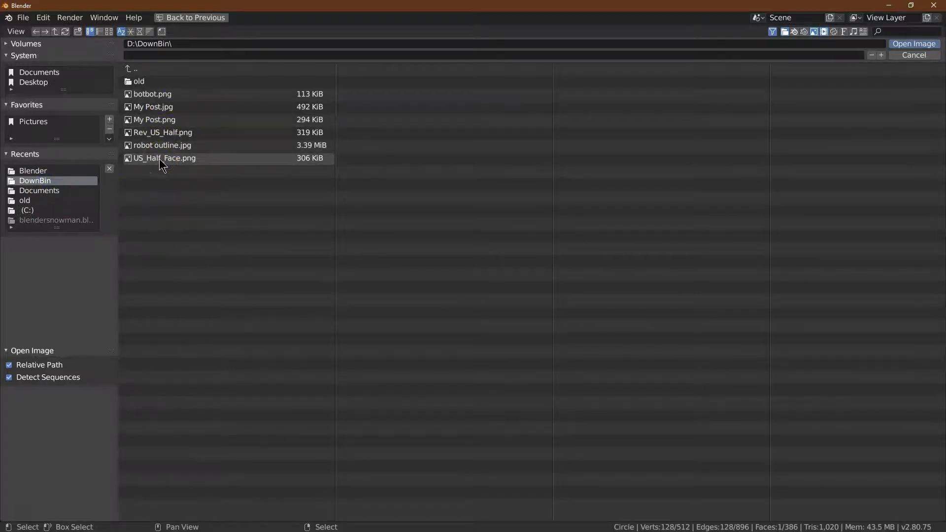
{"action": "left_click", "coordinate": [163, 158]}
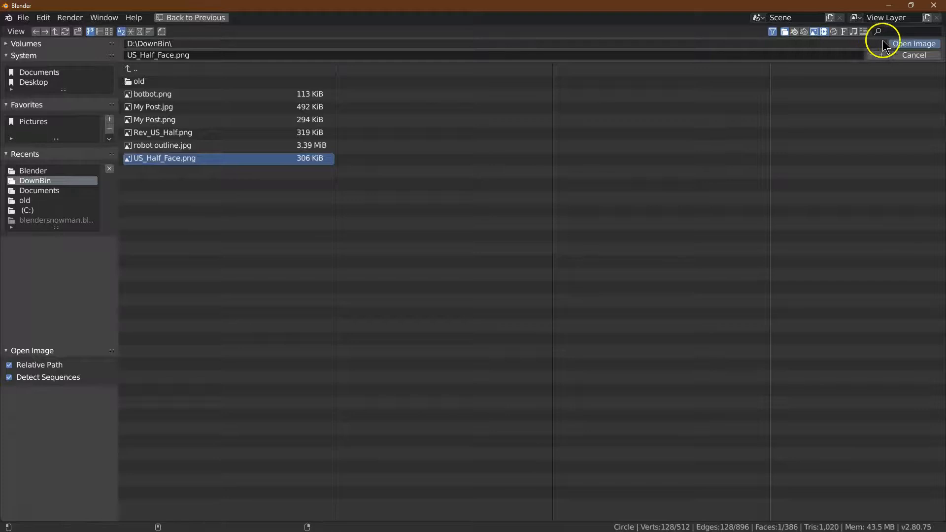
{"action": "left_click", "coordinate": [905, 42]}
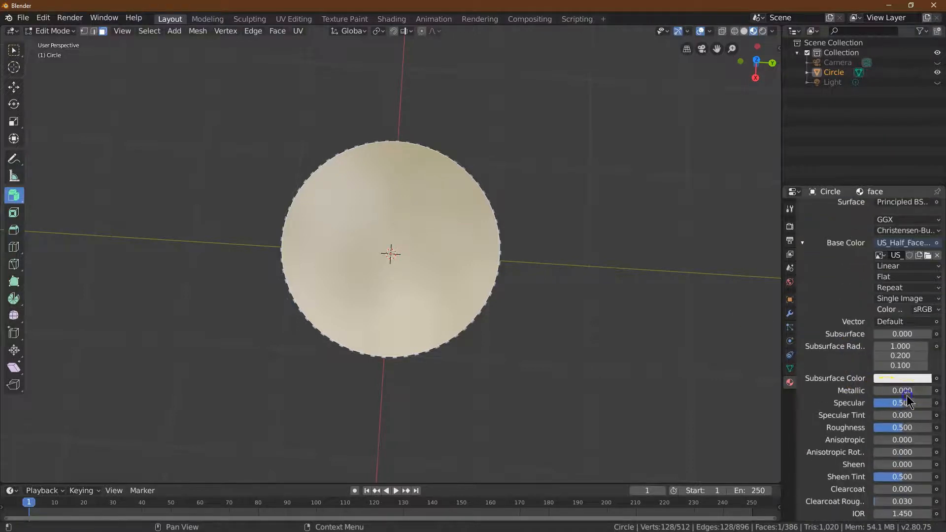
Raise the face material's Metallic value to 0.9 so the portrait face looks silver.
{"action": "left_click", "coordinate": [902, 390]}
{"action": "type", "text": "0.90"}
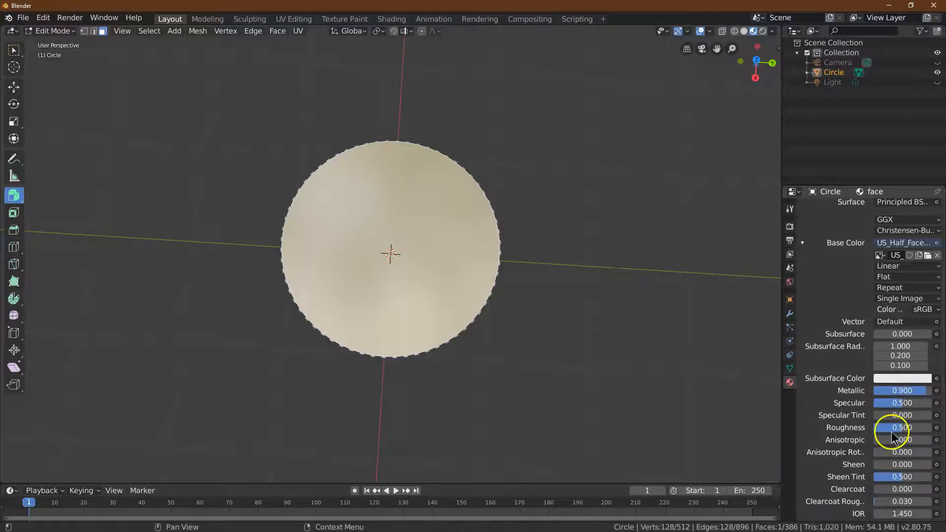
{"action": "type", "text": "0.2"}
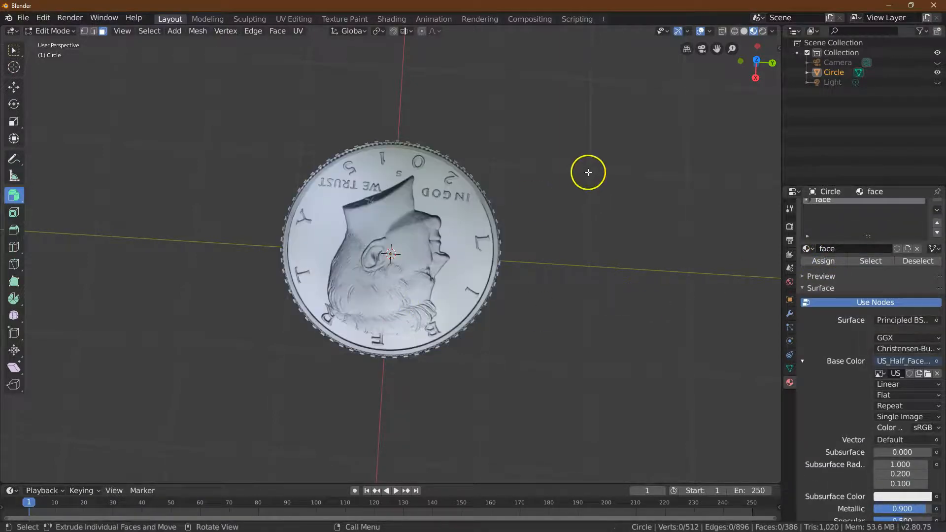
{"action": "mouse_move", "coordinate": [367, 274]}
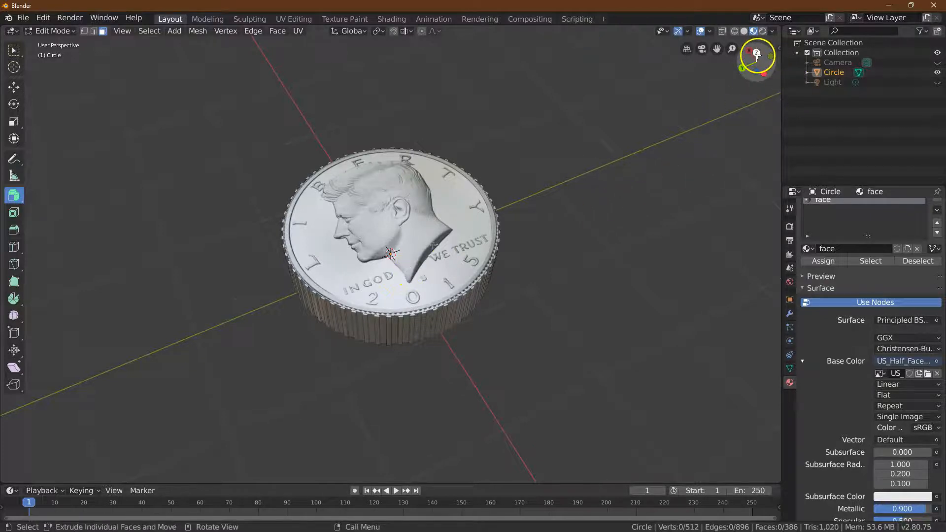
View the coin from underneath and UV-unwrap its bottom face.
{"action": "left_click", "coordinate": [757, 50]}
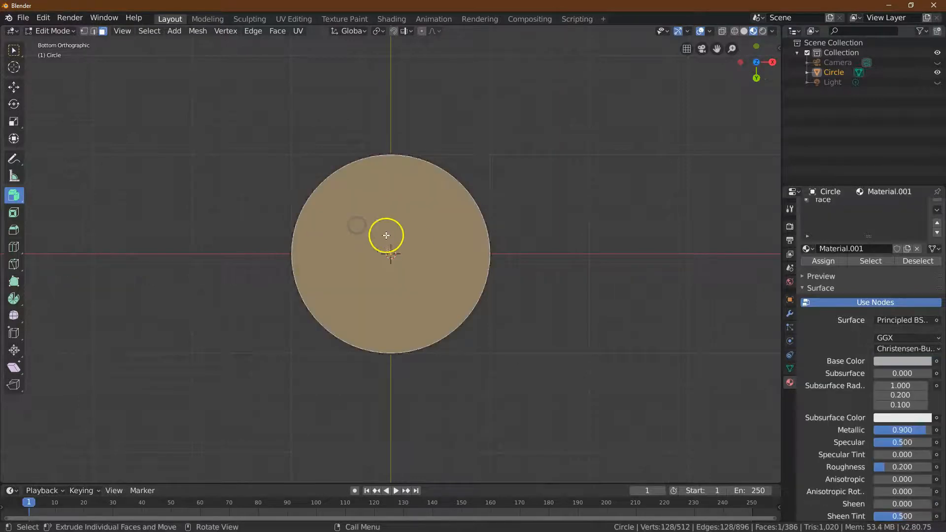
{"action": "left_click", "coordinate": [298, 31]}
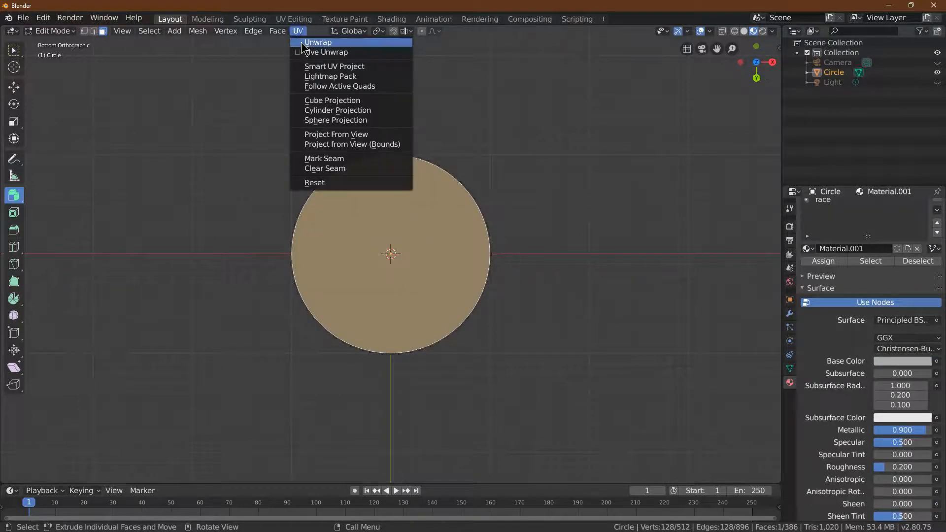
{"action": "left_click", "coordinate": [318, 42]}
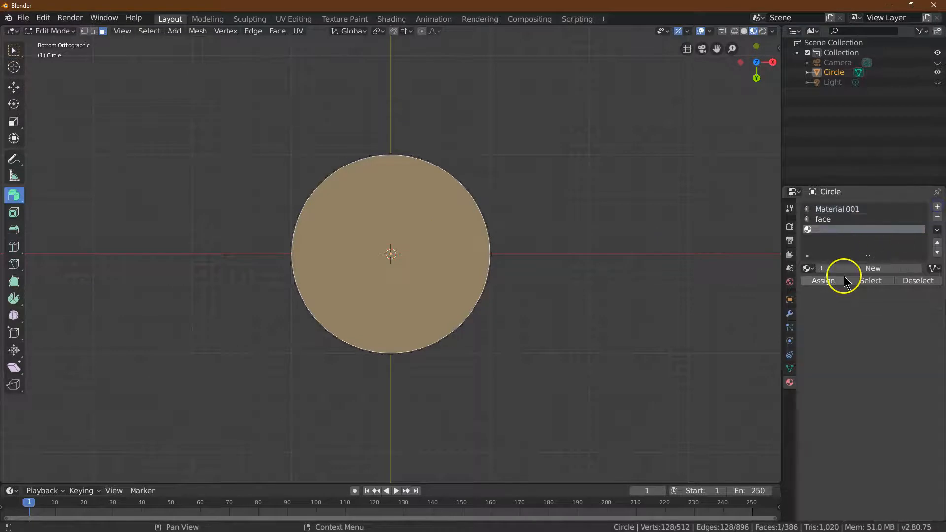
Create a material named 'back' with an Image Texture base colour and browse for its image.
{"action": "left_click", "coordinate": [873, 268]}
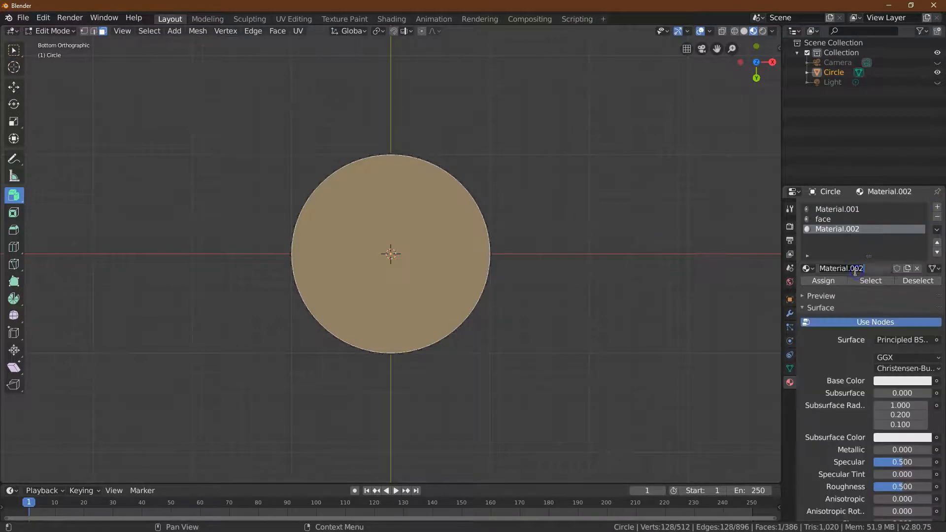
{"action": "type", "text": "back"}
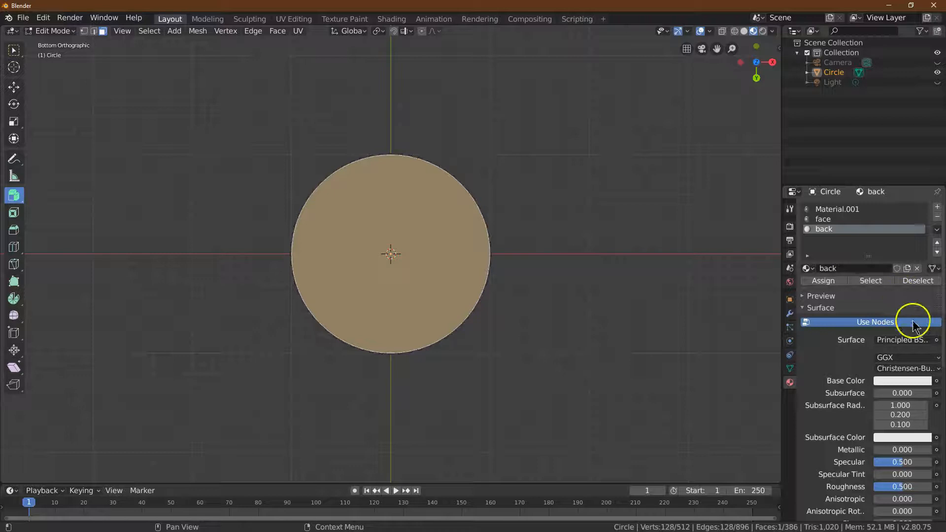
{"action": "left_click", "coordinate": [937, 381]}
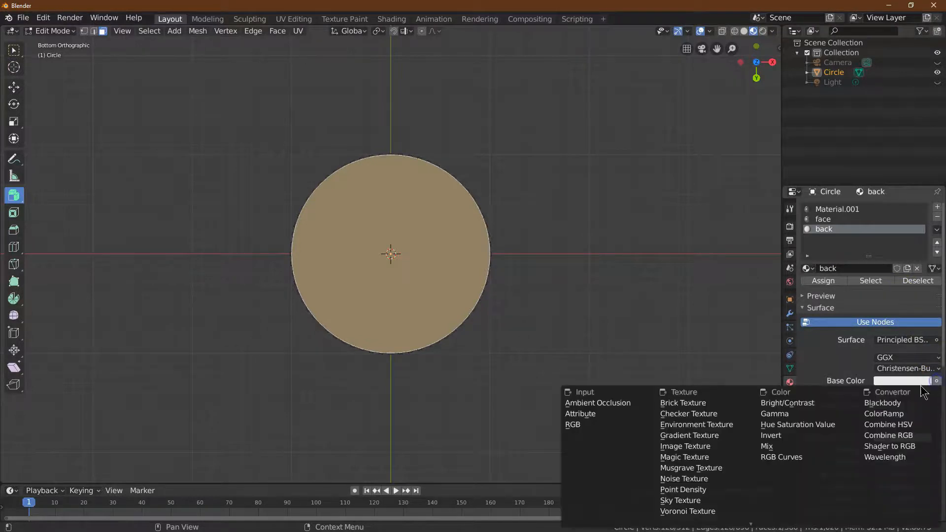
{"action": "mouse_move", "coordinate": [685, 464]}
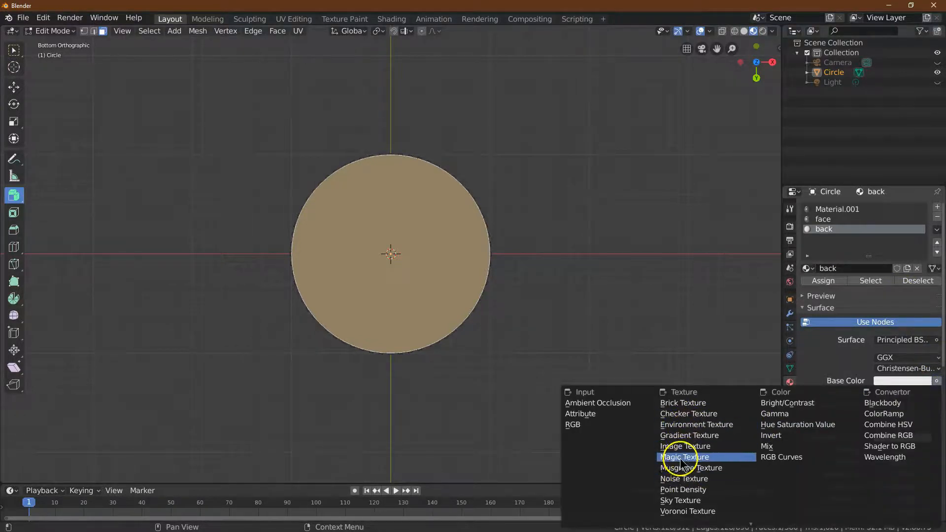
{"action": "left_click", "coordinate": [679, 457]}
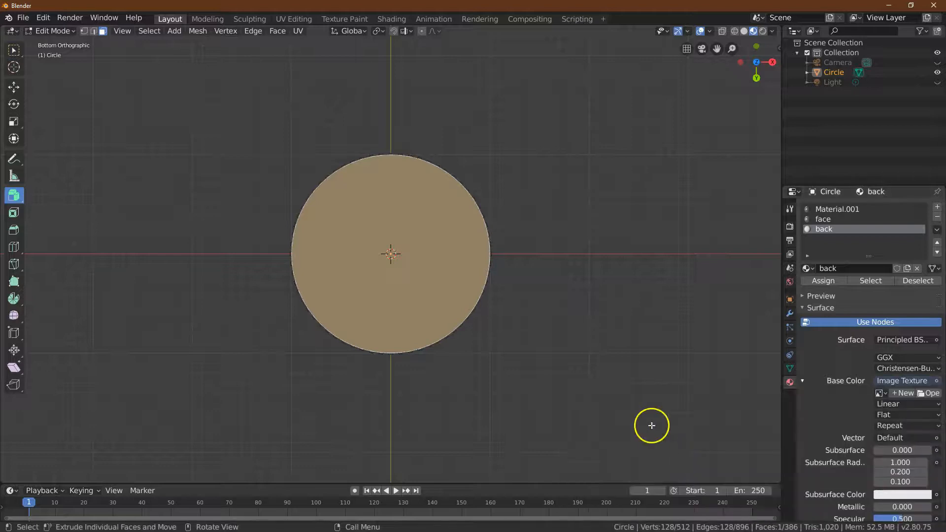
{"action": "left_click", "coordinate": [930, 393]}
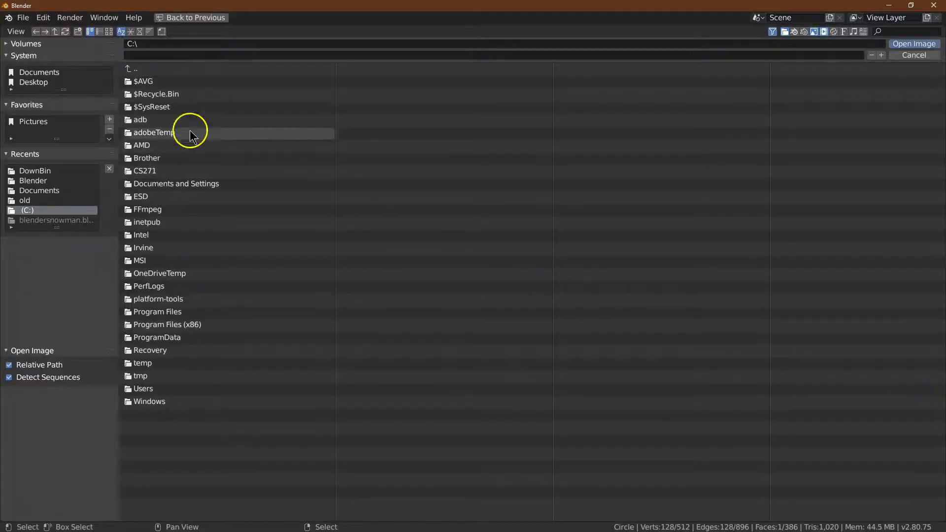
Go to the DownBin folder holding Rev_US_Half.png in the image browser.
{"action": "left_click", "coordinate": [35, 170]}
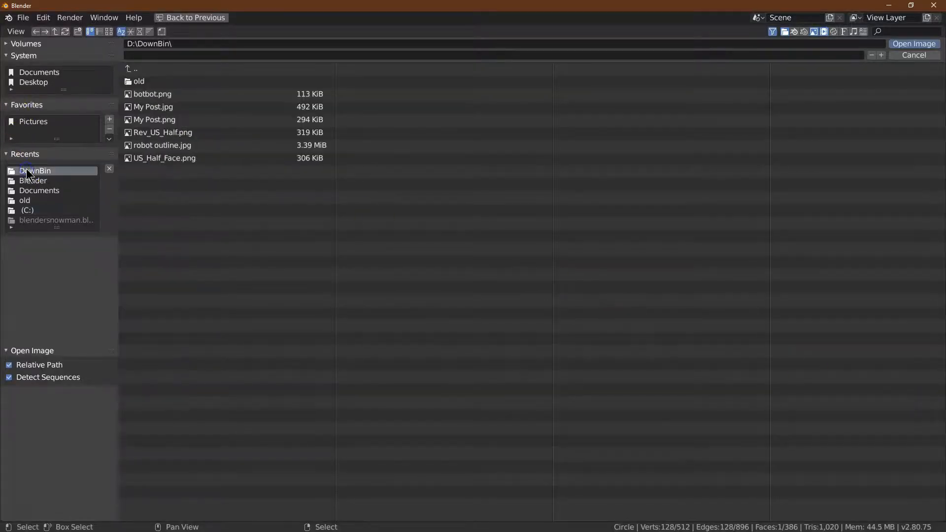
{"action": "mouse_move", "coordinate": [180, 141]}
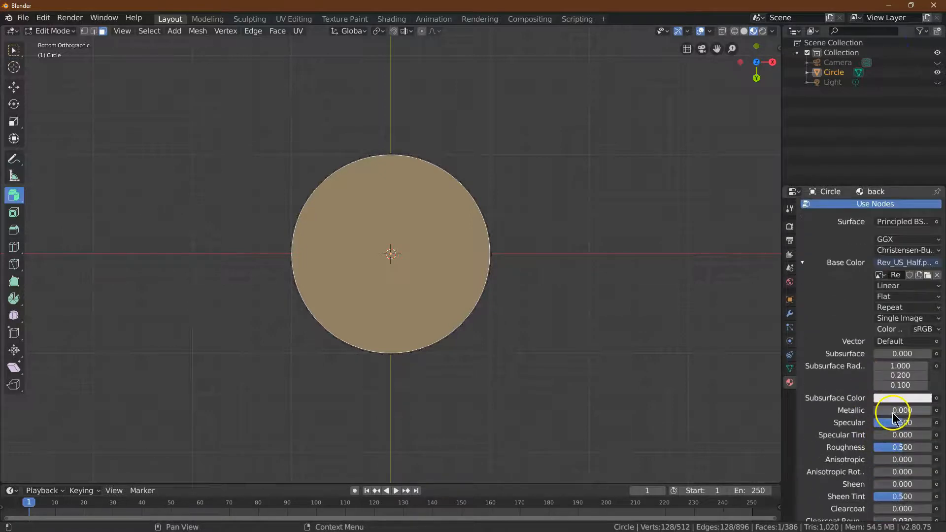
Raise the back material's Metallic value and assign it to the bottom face.
{"action": "left_click_drag", "start_coordinate": [899, 410], "coordinate": [927, 411]}
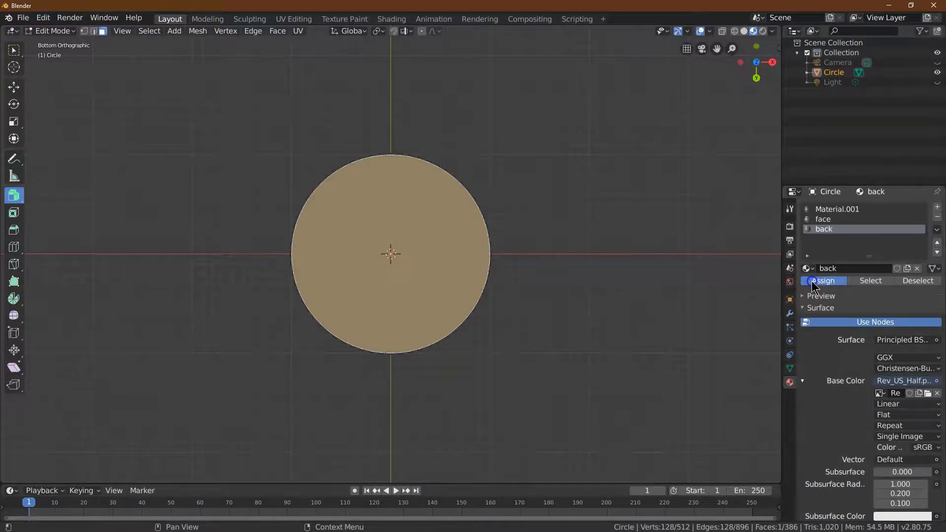
{"action": "left_click", "coordinate": [824, 281]}
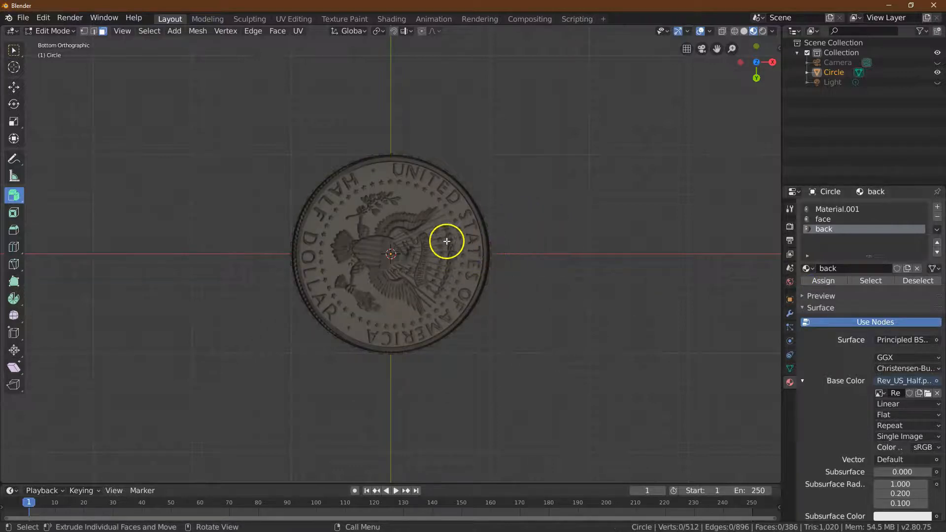
{"action": "mouse_move", "coordinate": [757, 79]}
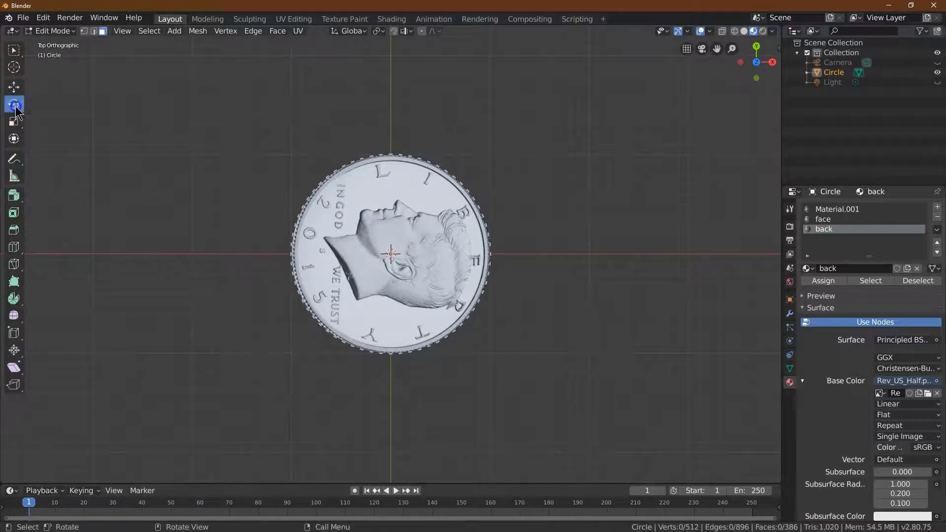
Return to Object Mode and enter 180 for the coin's Rotation X in Object Properties.
{"action": "left_click", "coordinate": [51, 31]}
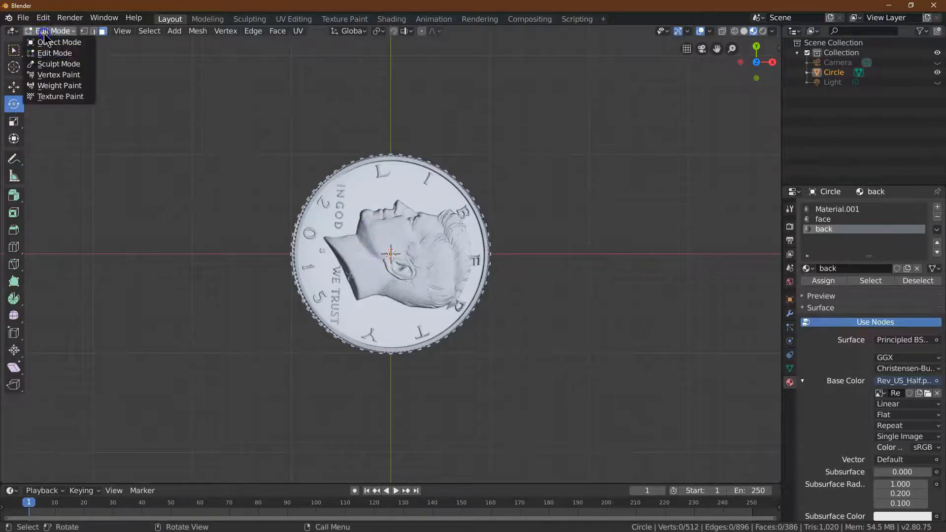
{"action": "left_click", "coordinate": [60, 42]}
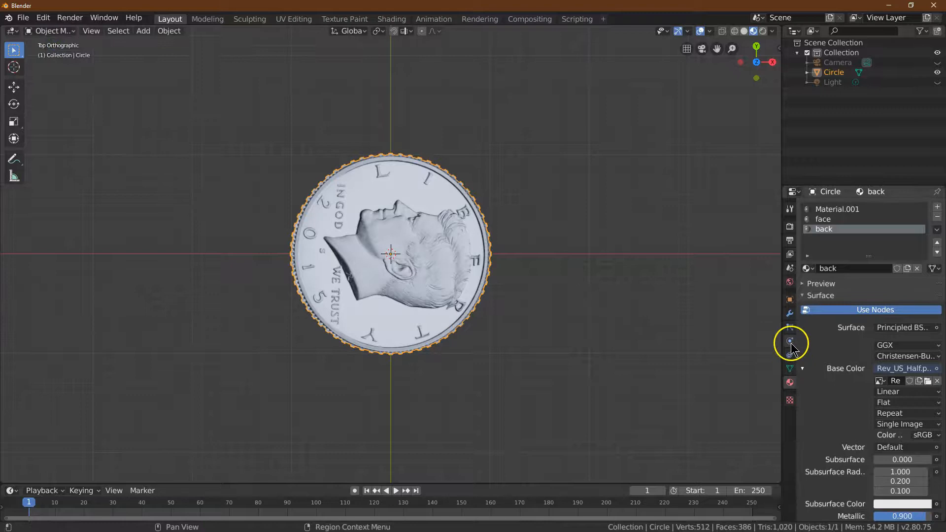
{"action": "left_click", "coordinate": [789, 299]}
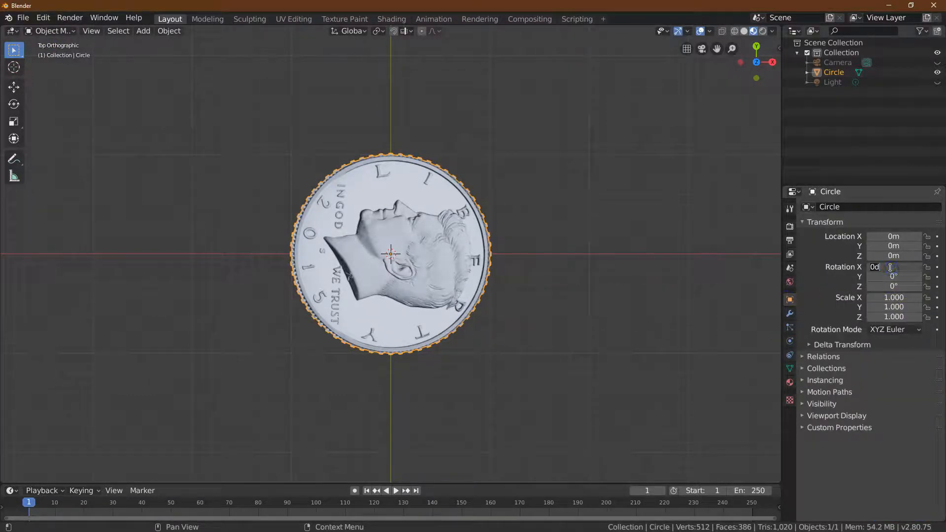
{"action": "type", "text": "180"}
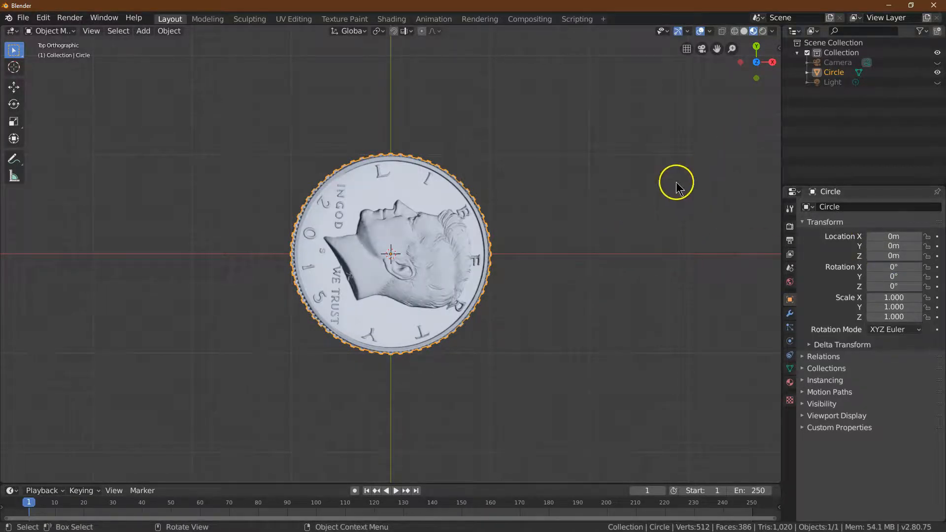
In Edit Mode from a side view, bevel the coin's top rim to a 0.03 m chamfer.
{"action": "key", "text": "Tab"}
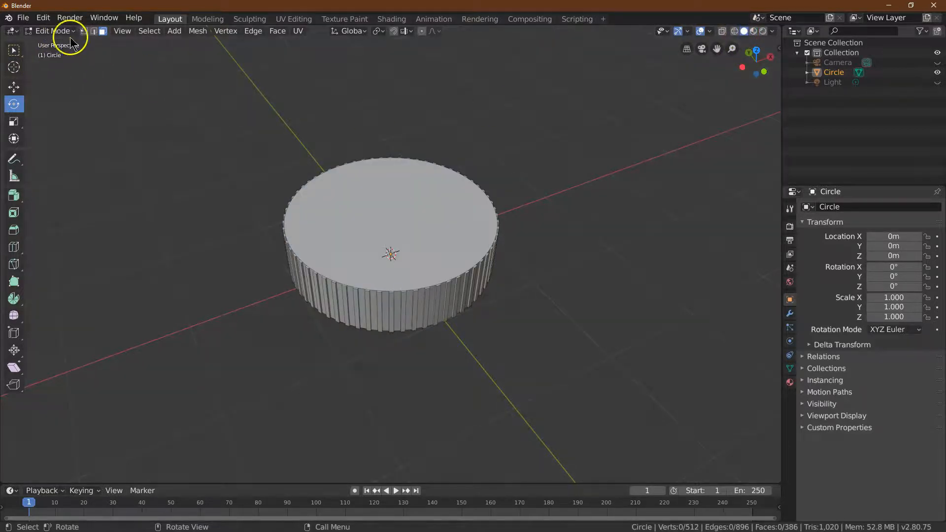
{"action": "left_click", "coordinate": [95, 31]}
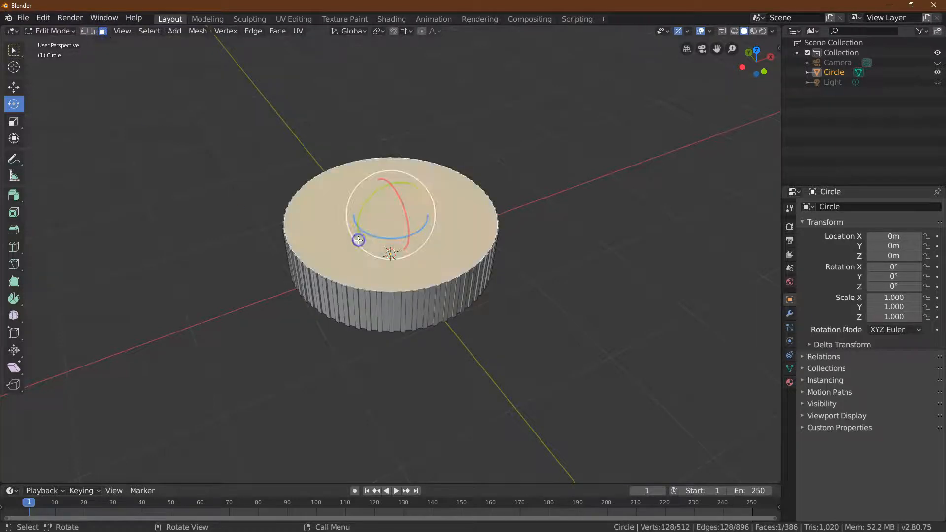
{"action": "mouse_move", "coordinate": [756, 50]}
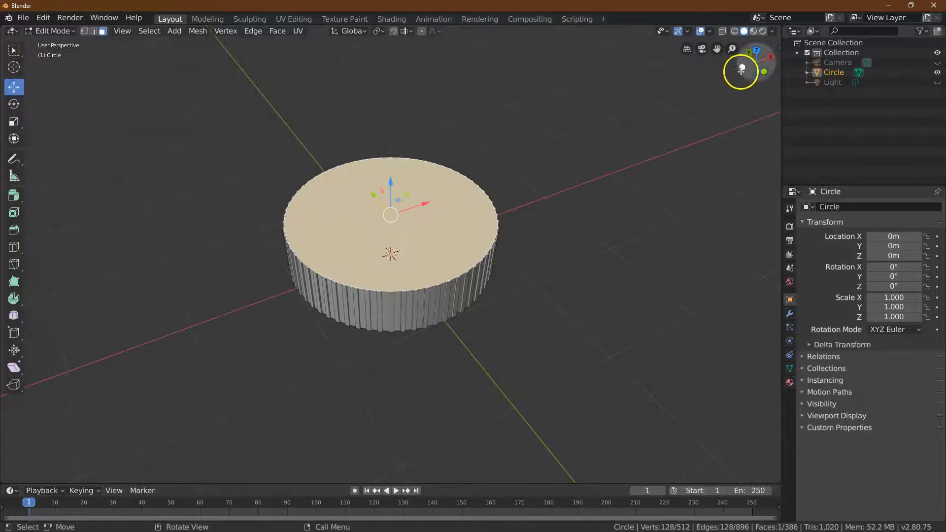
{"action": "left_click", "coordinate": [770, 57]}
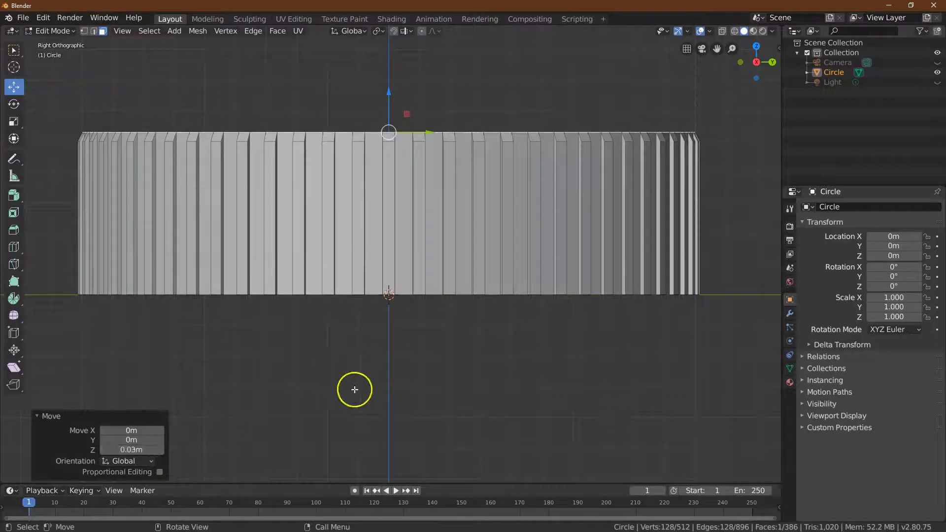
{"action": "left_click", "coordinate": [277, 31]}
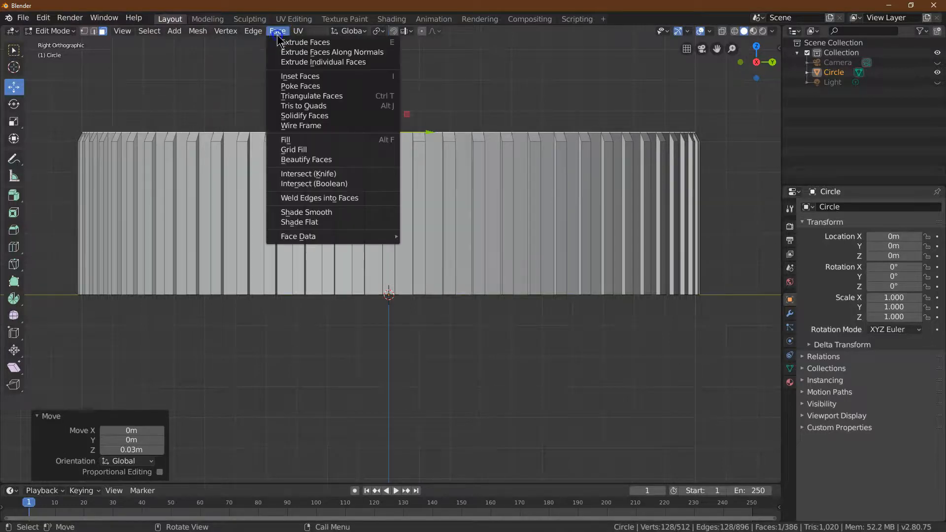
{"action": "left_click", "coordinate": [253, 31]}
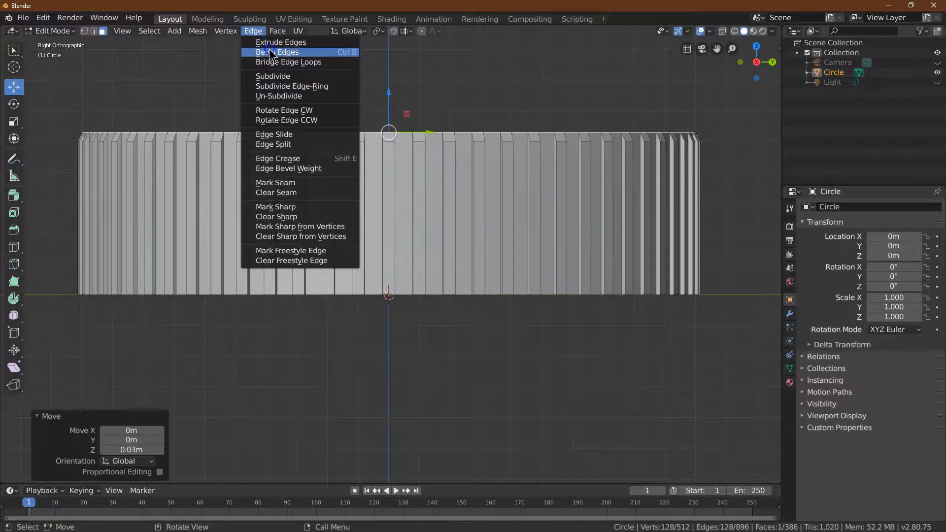
{"action": "left_click", "coordinate": [279, 52]}
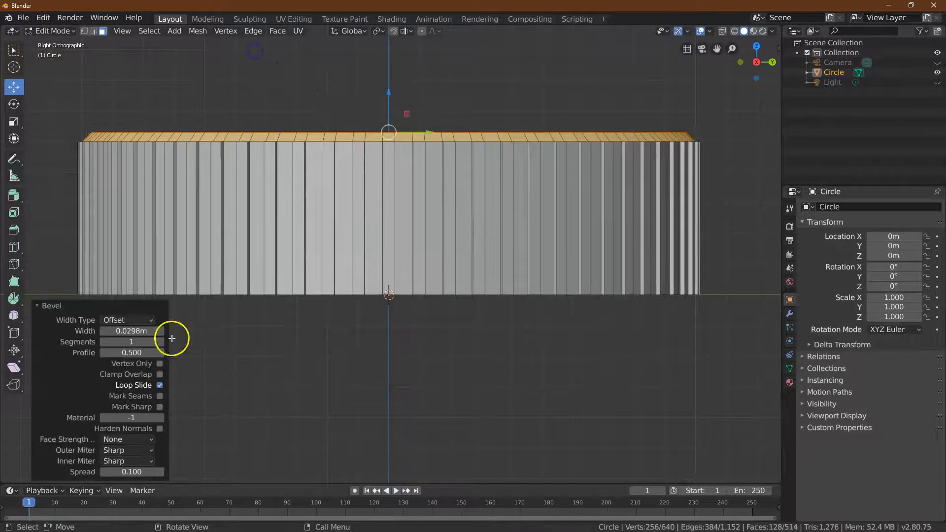
{"action": "left_click", "coordinate": [131, 331]}
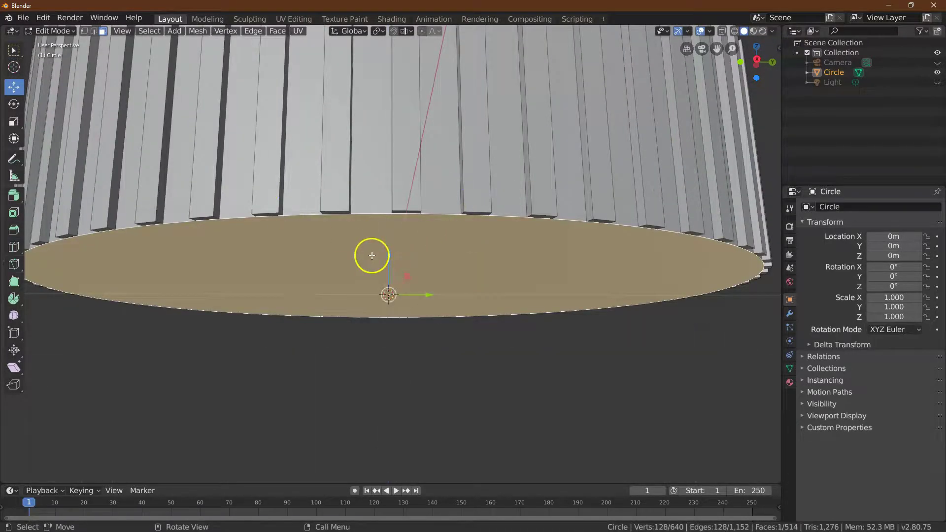
Bevel the coin's bottom rim edges to match the top chamfer.
{"action": "key", "text": "g"}
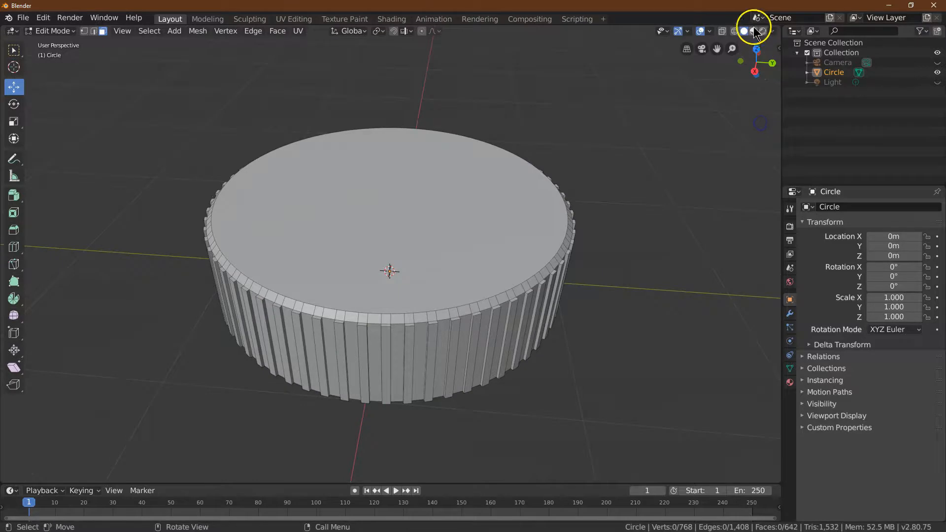
Switch the viewport to Material Preview shading to show the textured portrait face.
{"action": "left_click", "coordinate": [751, 31]}
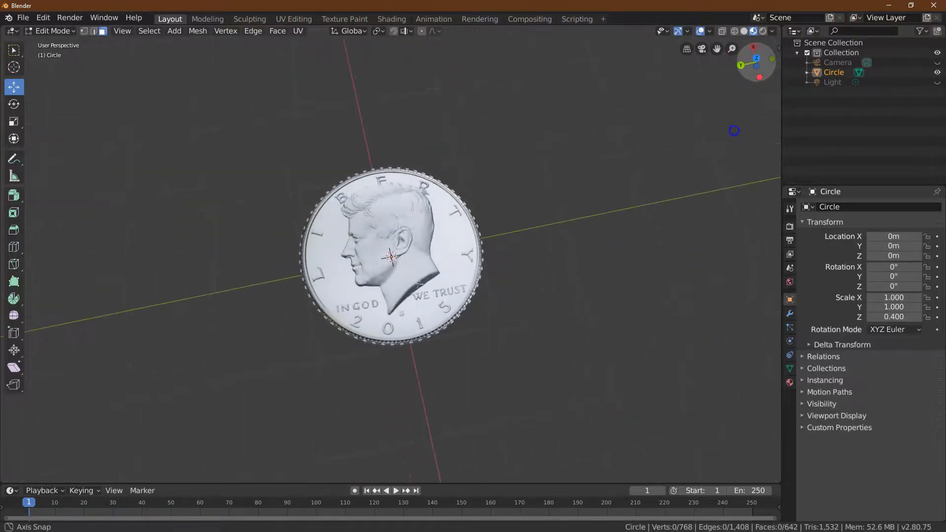
{"action": "mouse_move", "coordinate": [701, 49]}
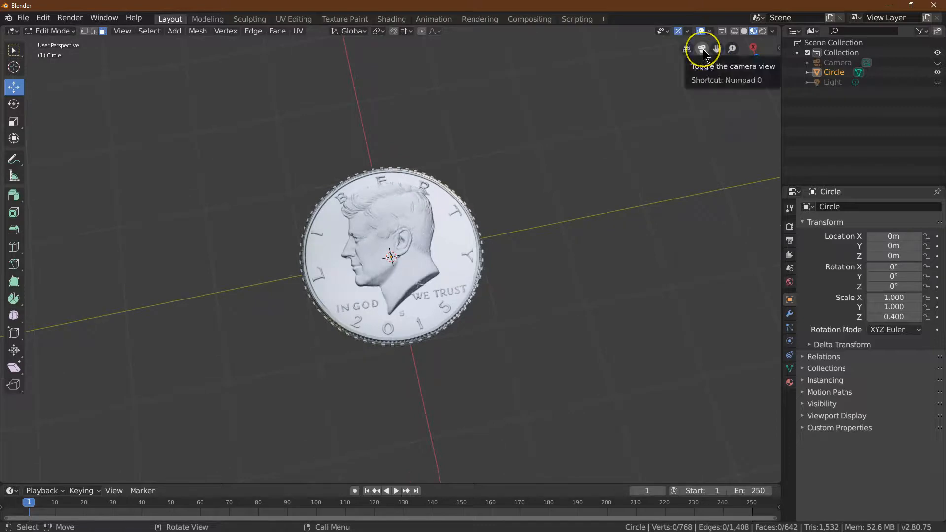
Look through the scene camera and enable Lock Camera to View in the sidebar's View tab.
{"action": "left_click", "coordinate": [702, 48]}
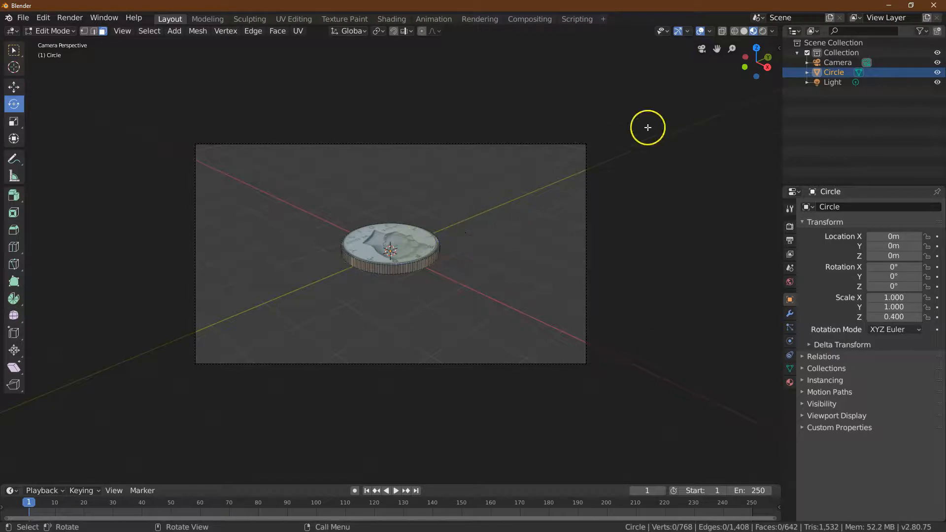
{"action": "mouse_move", "coordinate": [175, 31]}
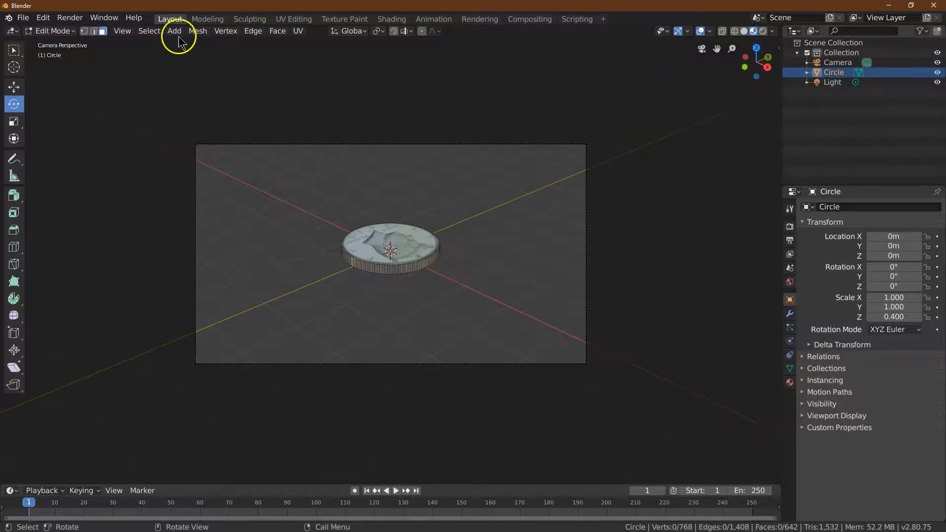
{"action": "mouse_move", "coordinate": [29, 25]}
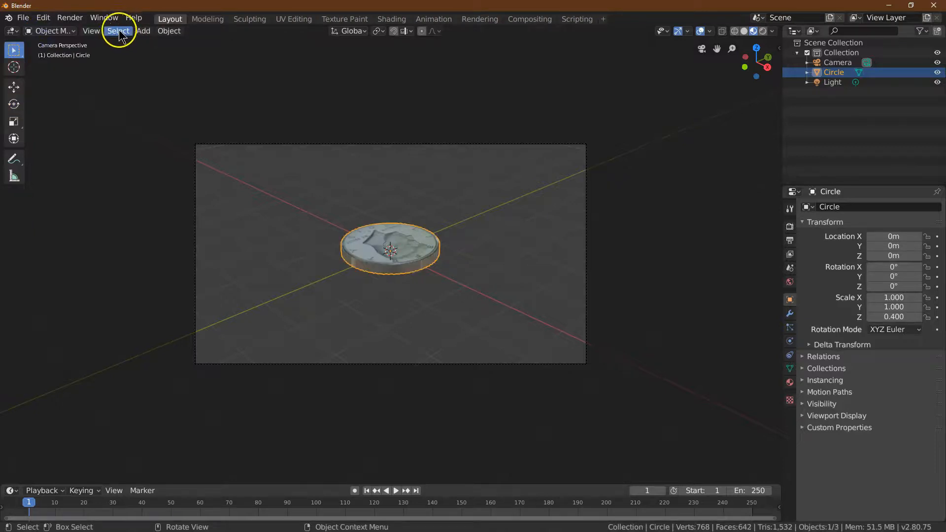
{"action": "key", "text": "N"}
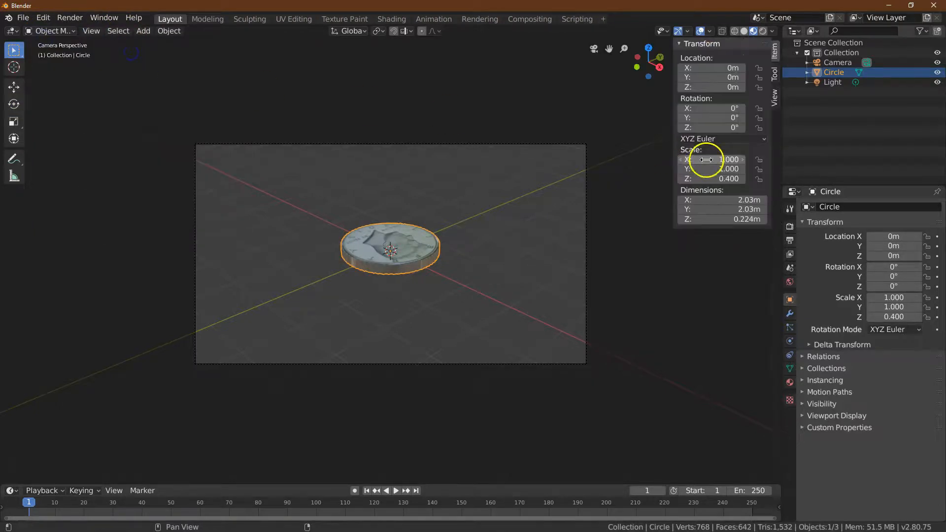
{"action": "left_click", "coordinate": [774, 97]}
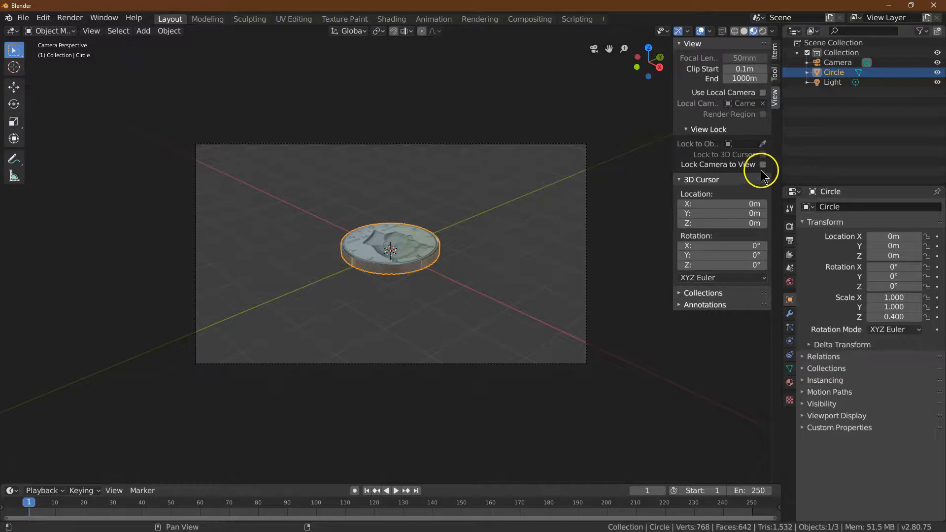
{"action": "left_click", "coordinate": [763, 165]}
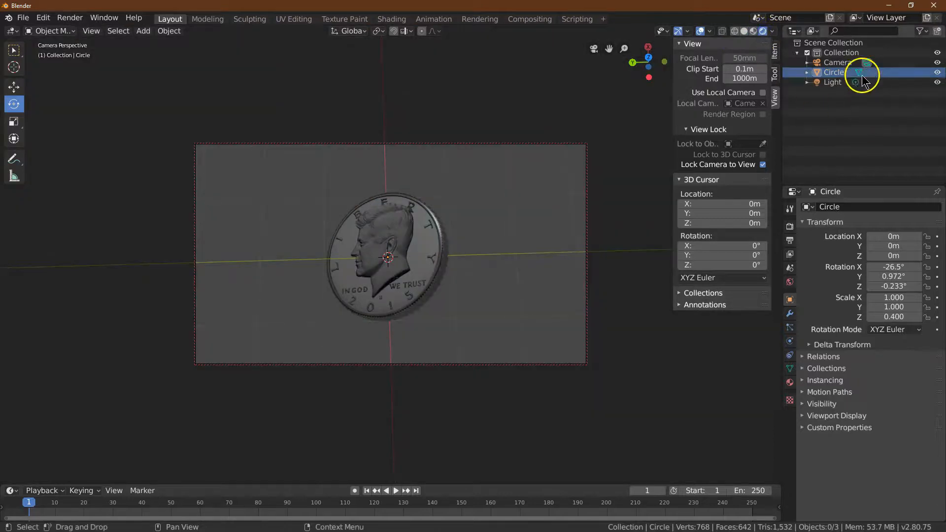
Select the scene light in camera view and make it a Sun lamp at strength 5.
{"action": "left_click", "coordinate": [763, 164]}
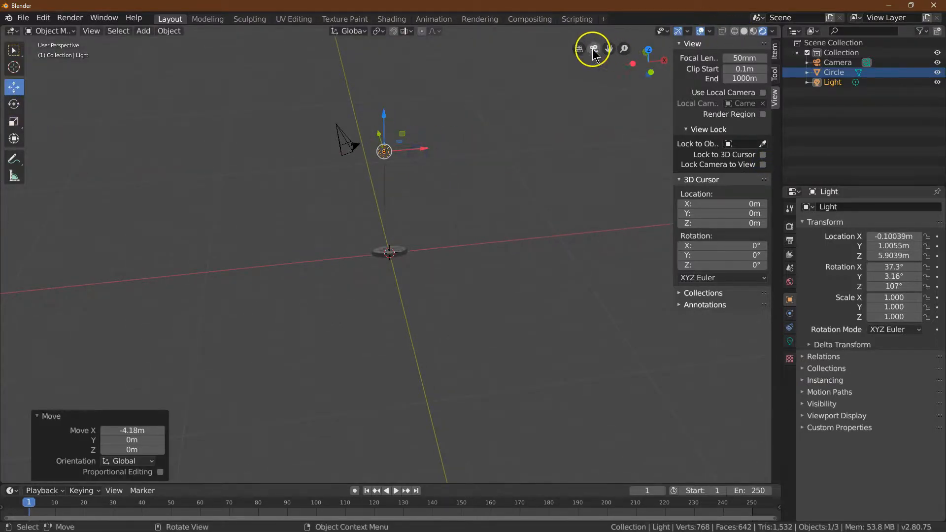
{"action": "left_click", "coordinate": [592, 48]}
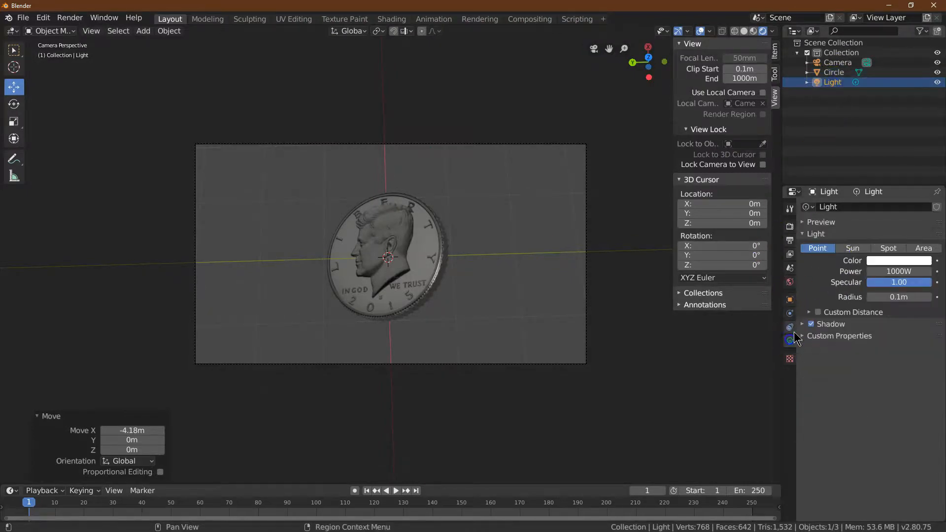
{"action": "left_click", "coordinate": [852, 248]}
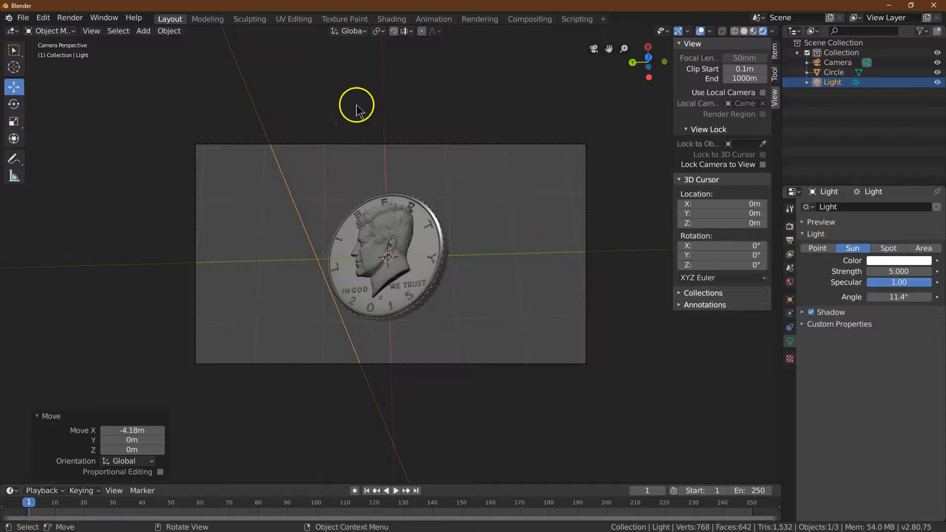
{"action": "left_click", "coordinate": [763, 164]}
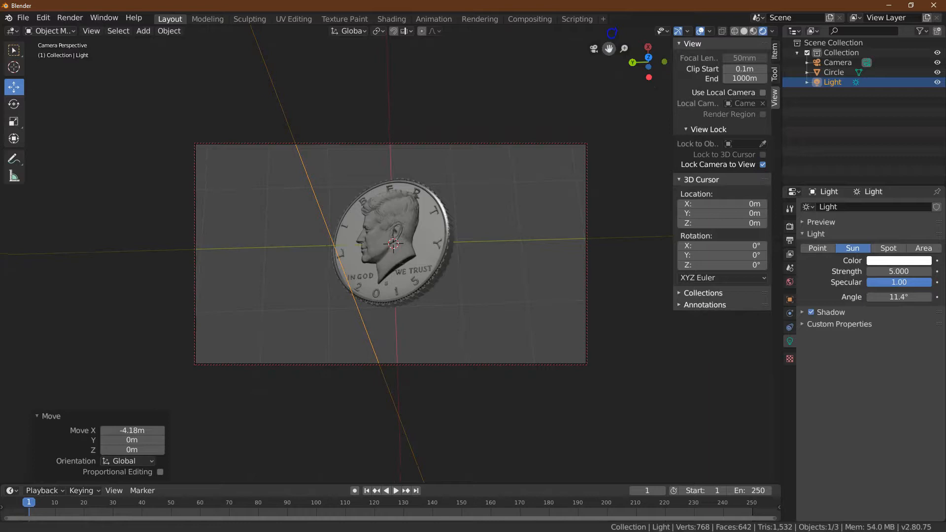
{"action": "left_click", "coordinate": [70, 17]}
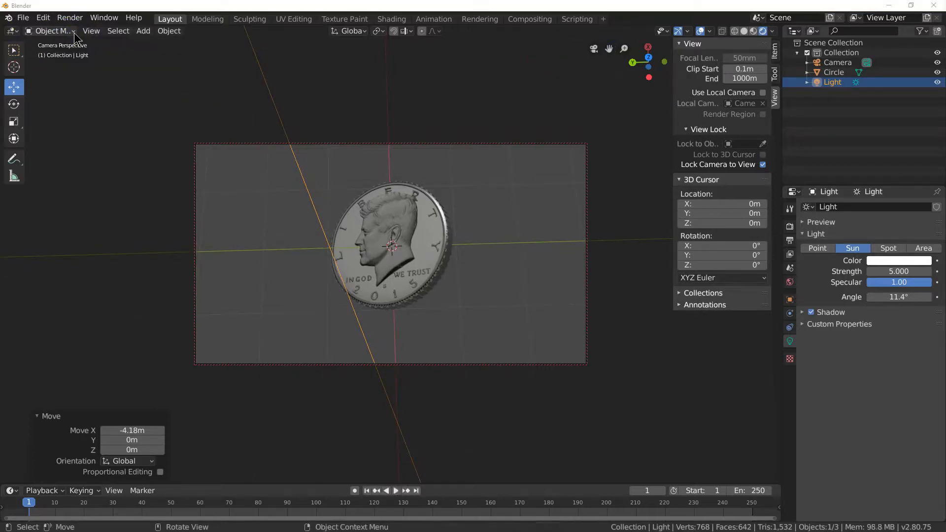
Render a test frame of the tilted silver coin with F12.
{"action": "key", "text": "F12"}
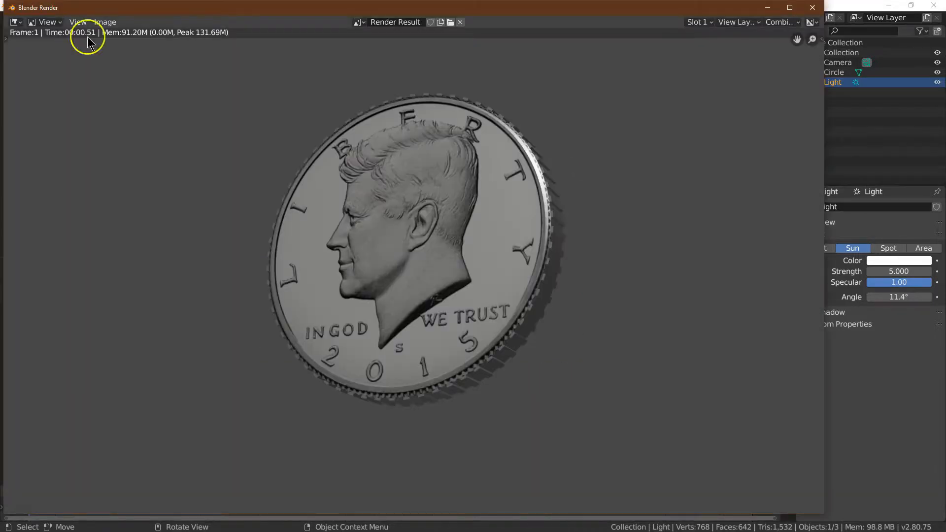
{"action": "mouse_move", "coordinate": [106, 48]}
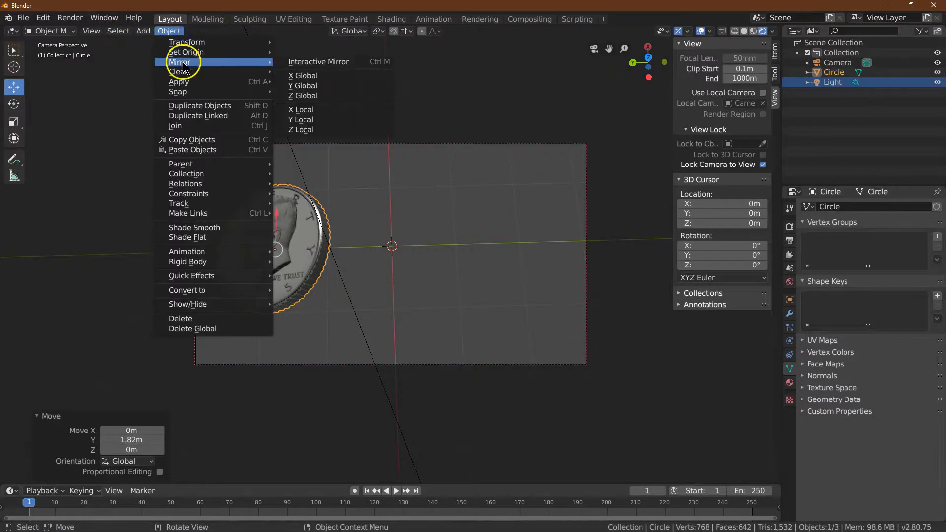
Duplicate the coin and rotate the copy to show its eagle back face.
{"action": "left_click", "coordinate": [200, 106]}
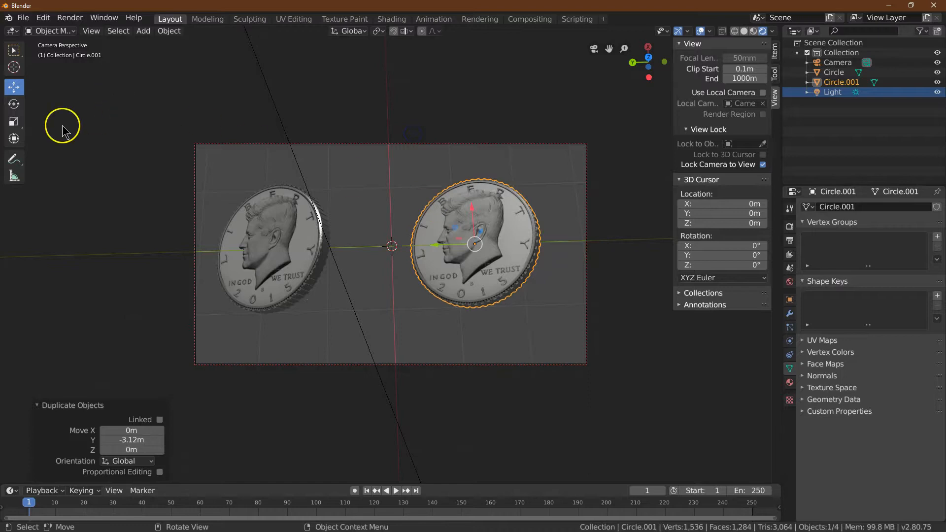
{"action": "key", "text": "r"}
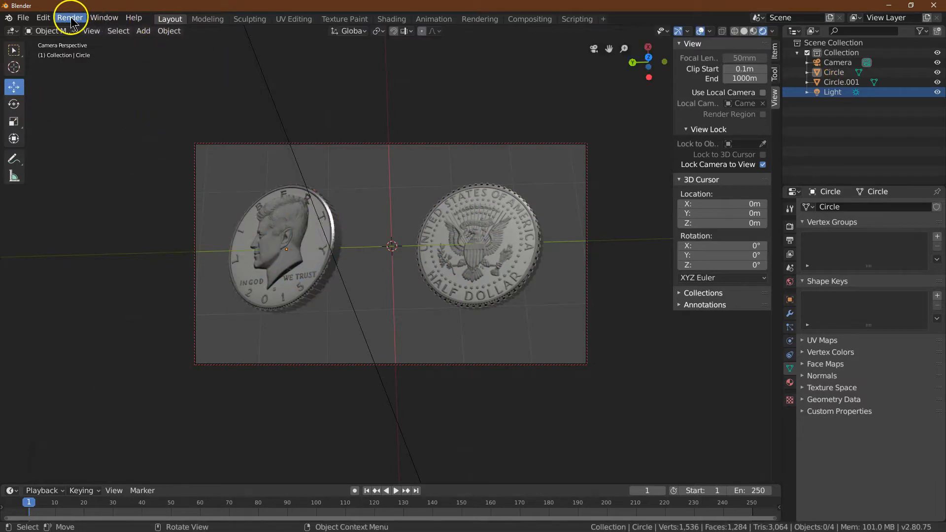
Render both coins together and maximize the Blender Render window.
{"action": "left_click", "coordinate": [70, 18]}
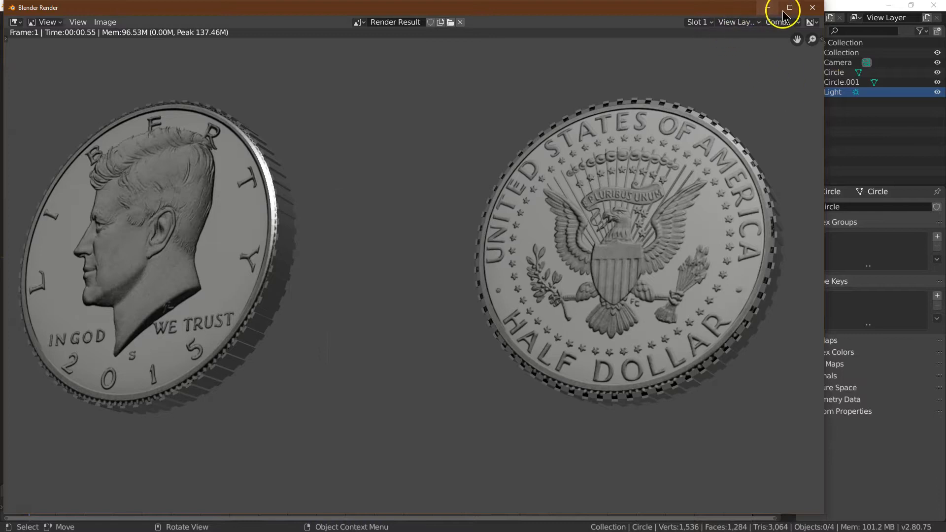
{"action": "left_click", "coordinate": [790, 7]}
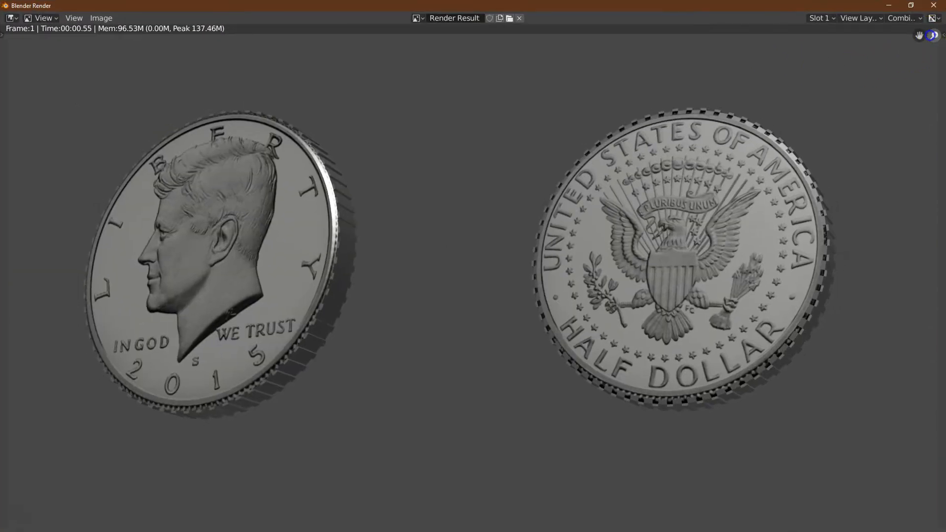